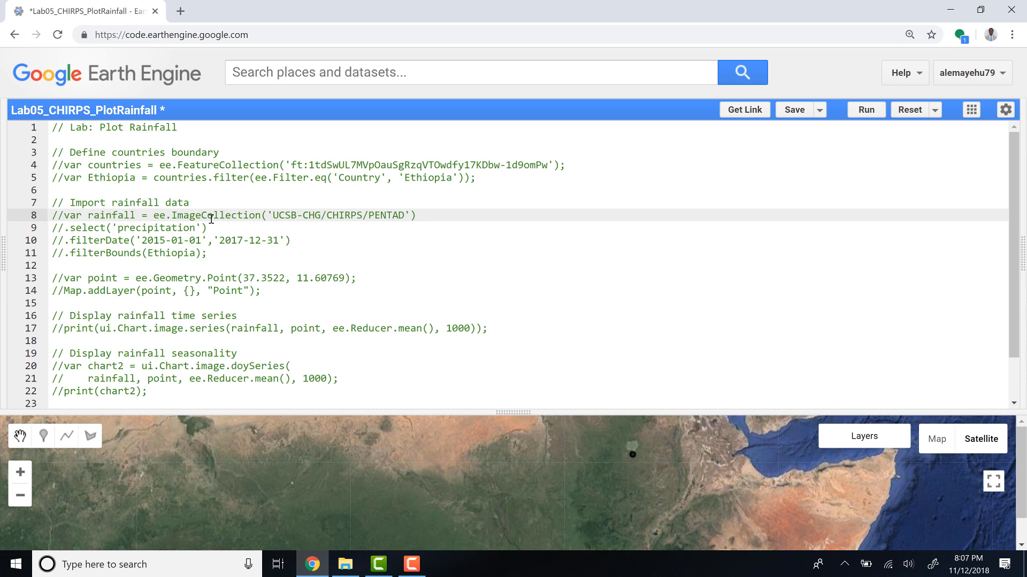
Uncomment the var countries and var Ethiopia lines on lines 4 and 5.
{"action": "left_click", "coordinate": [189, 164]}
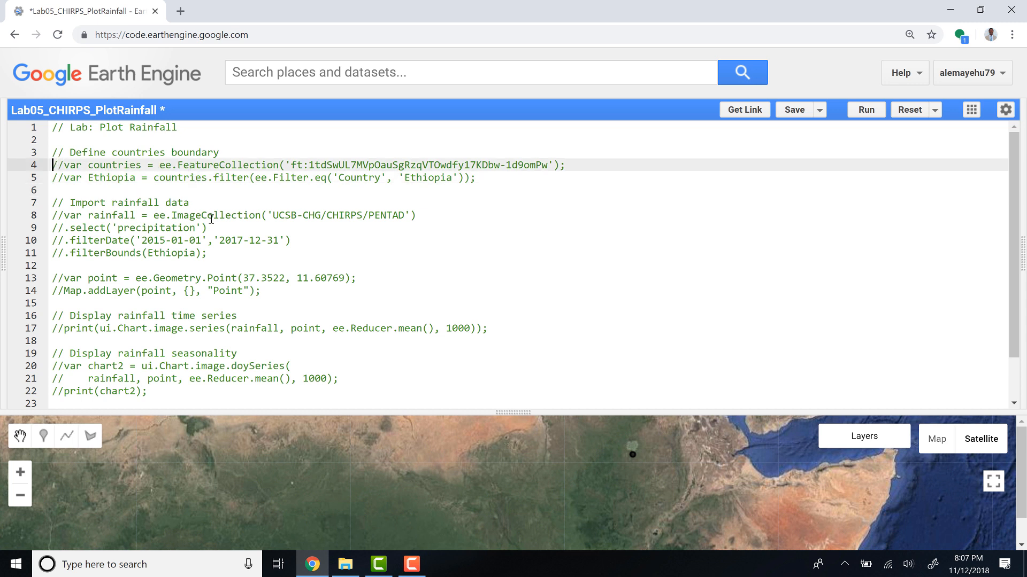
{"action": "right_click", "coordinate": [211, 215]}
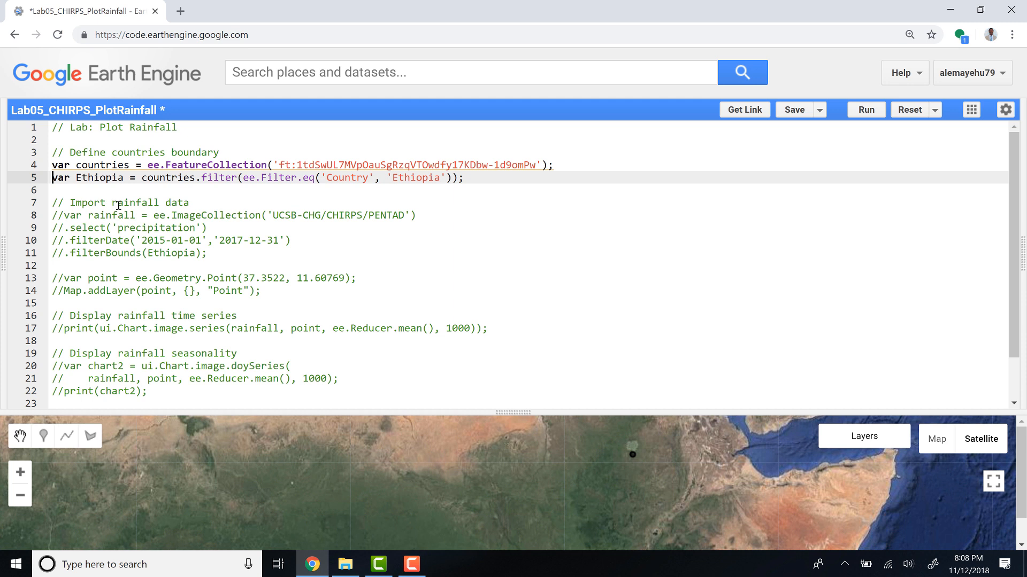
{"action": "mouse_move", "coordinate": [324, 177]}
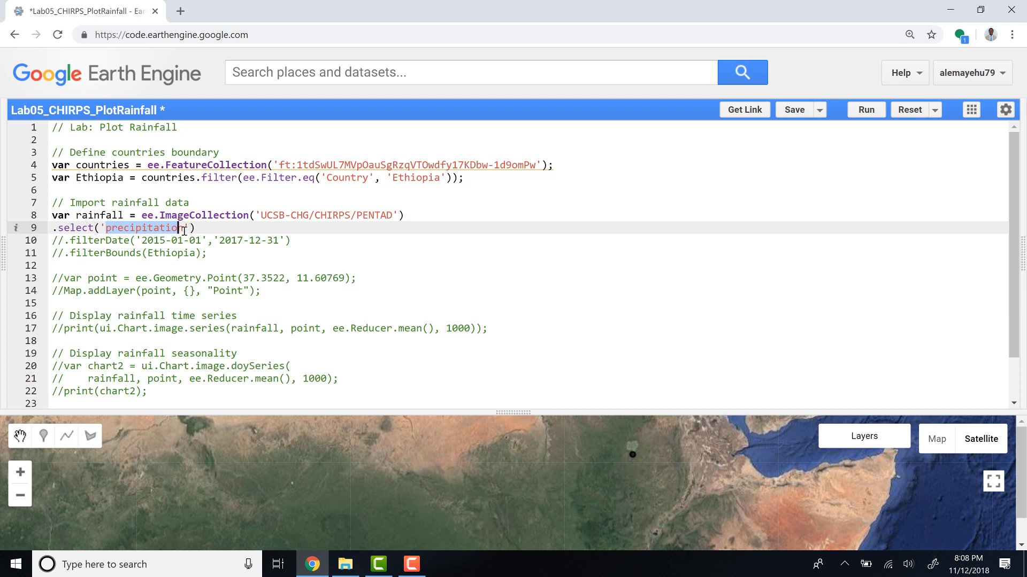
Uncomment the CHIRPS/PENTAD import with its precipitation select, 2015–2017 date and Ethiopia bounds filters.
{"action": "left_click", "coordinate": [393, 215]}
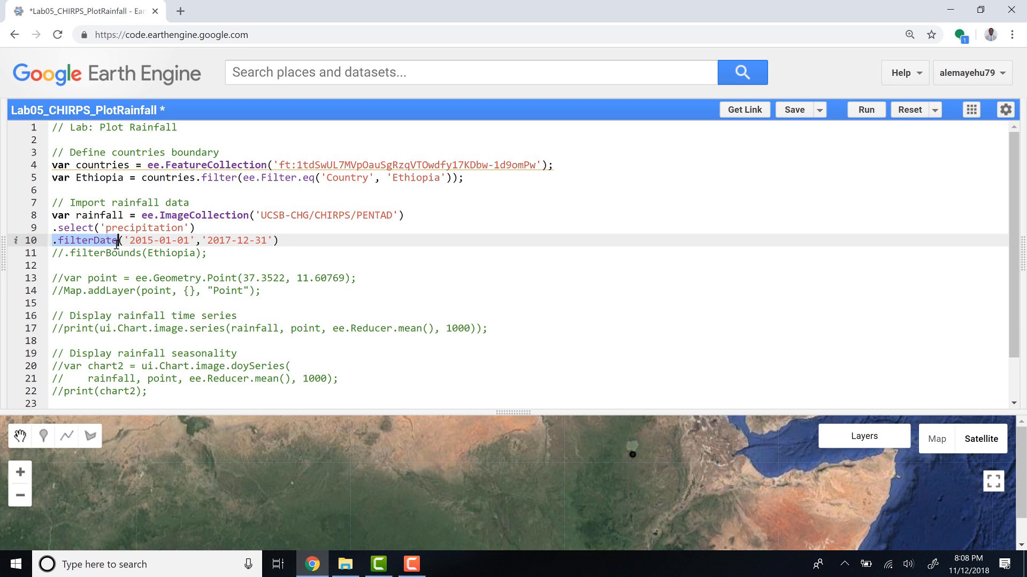
{"action": "mouse_move", "coordinate": [145, 254]}
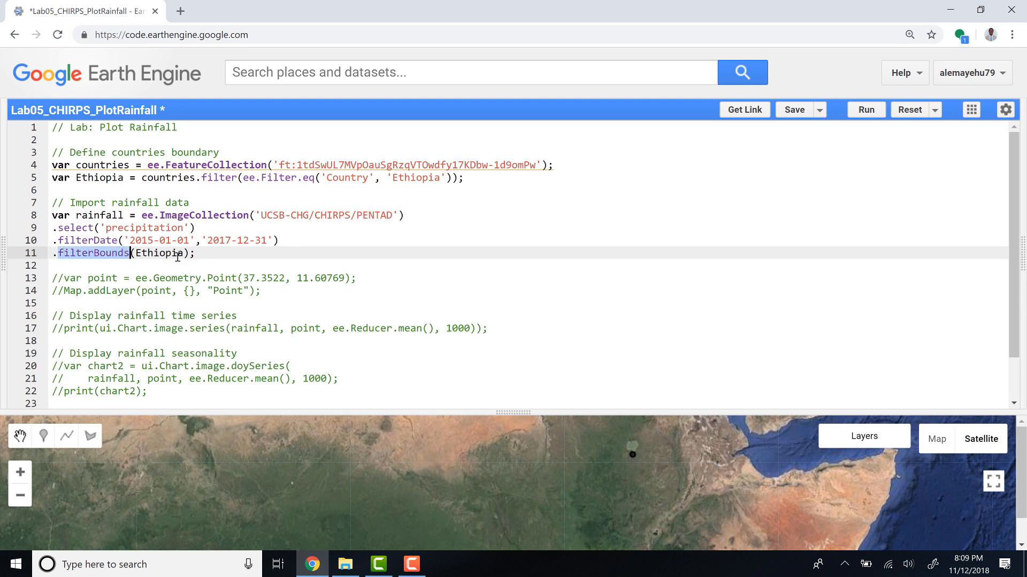
{"action": "mouse_move", "coordinate": [115, 240]}
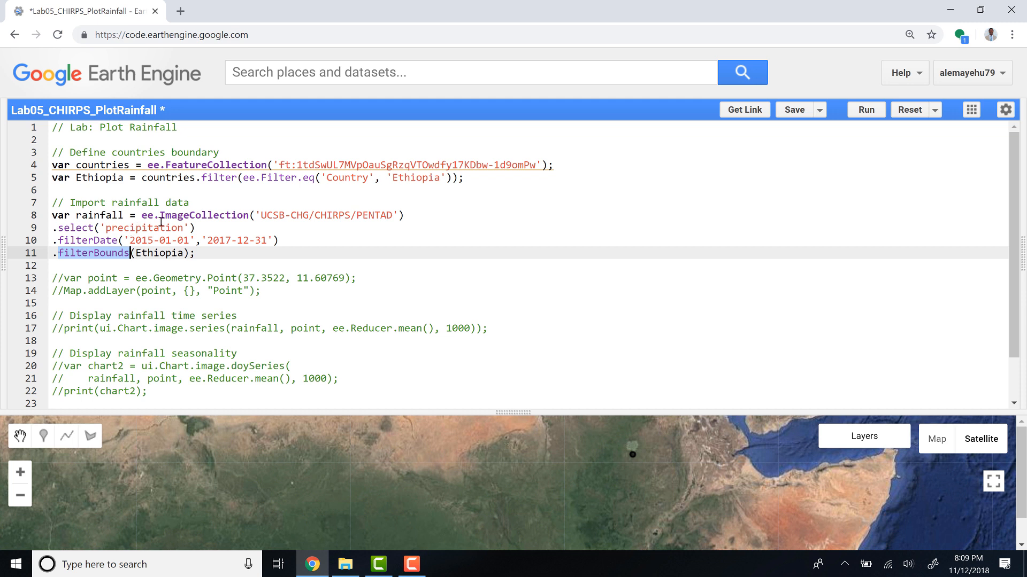
Uncomment the ee.Geometry.Point definition at longitude 37.35, latitude 11.61.
{"action": "left_click", "coordinate": [116, 265]}
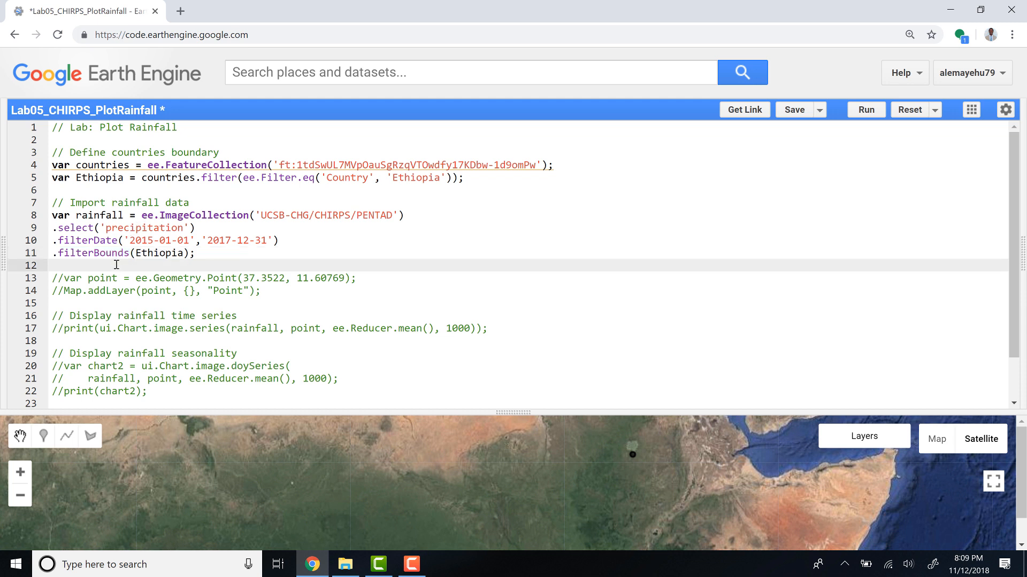
{"action": "left_click", "coordinate": [196, 277]}
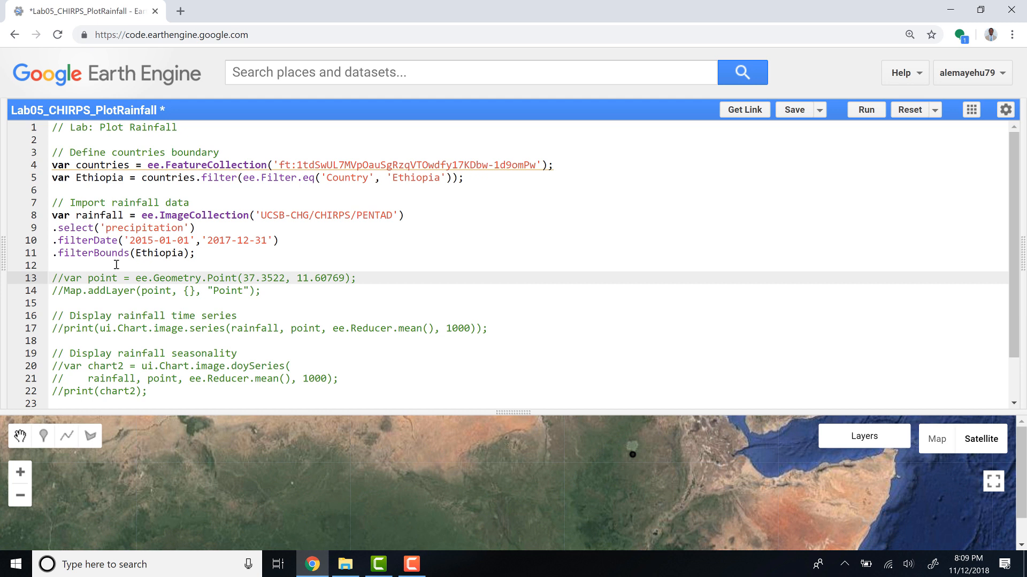
{"action": "left_click", "coordinate": [60, 277]}
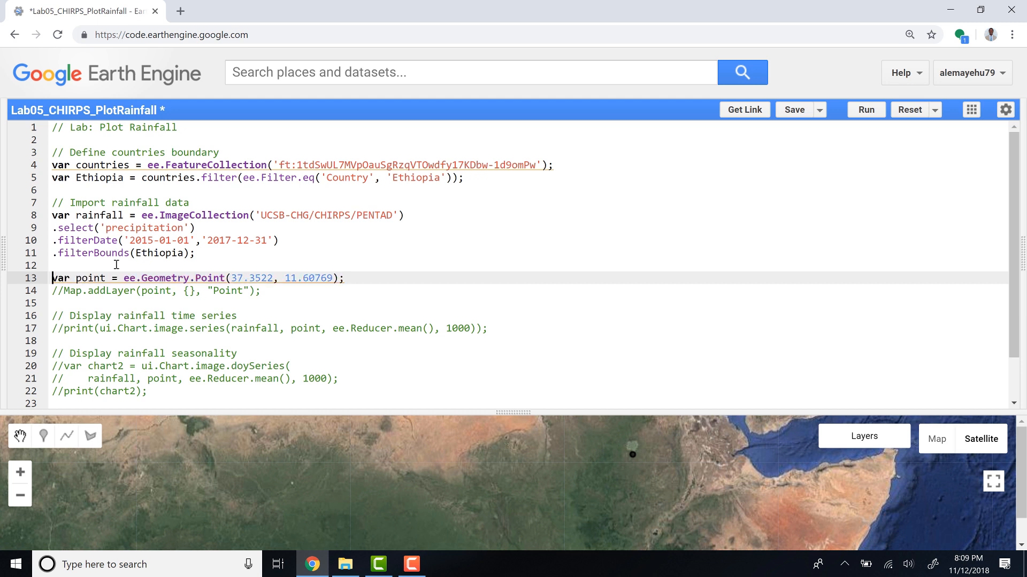
{"action": "mouse_move", "coordinate": [256, 411]}
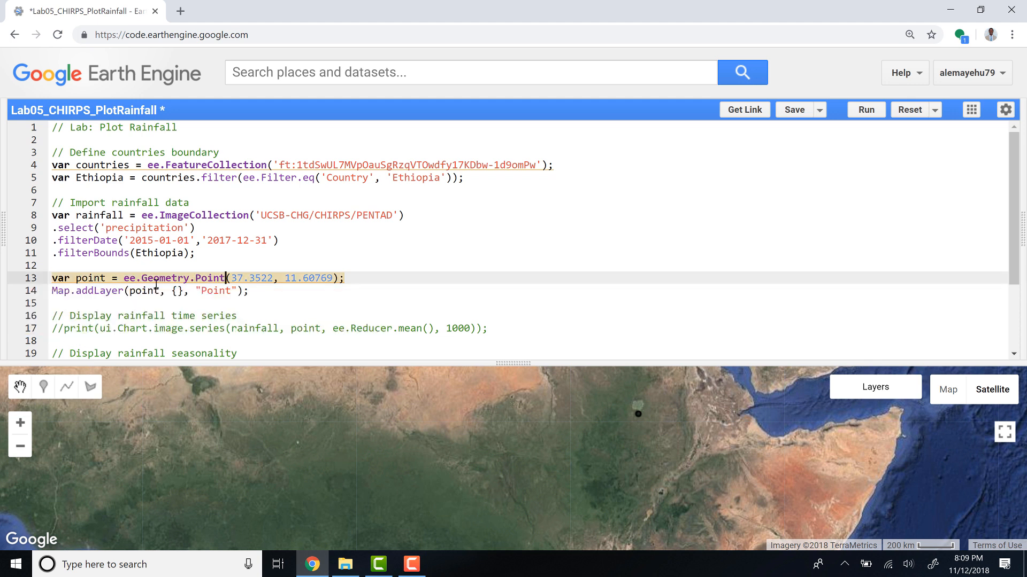
{"action": "left_click", "coordinate": [240, 278]}
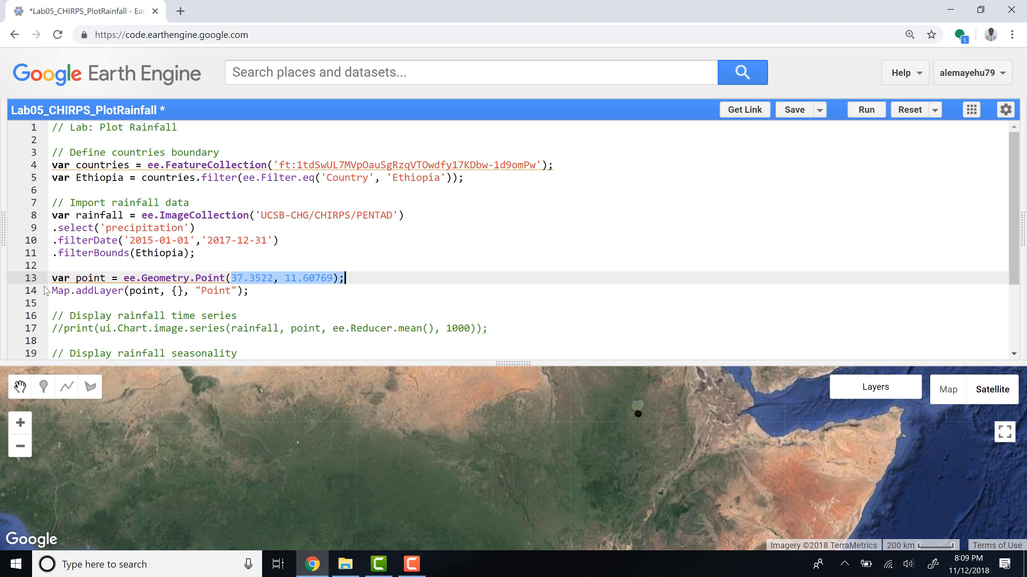
Uncomment Map.addLayer for the 'Point' layer, run the script, and check the Layers list.
{"action": "left_click", "coordinate": [135, 291]}
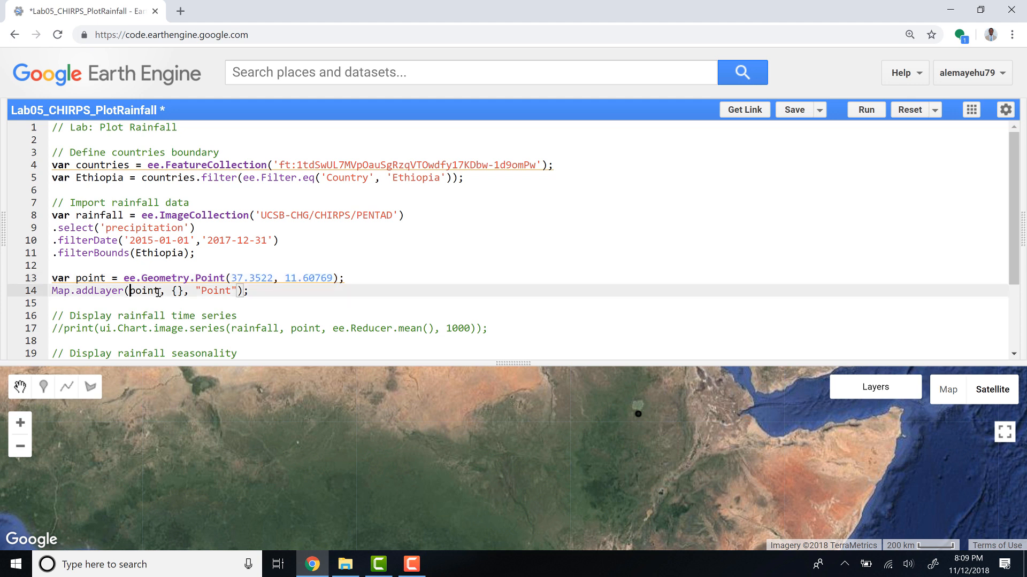
{"action": "double_click", "coordinate": [214, 290]}
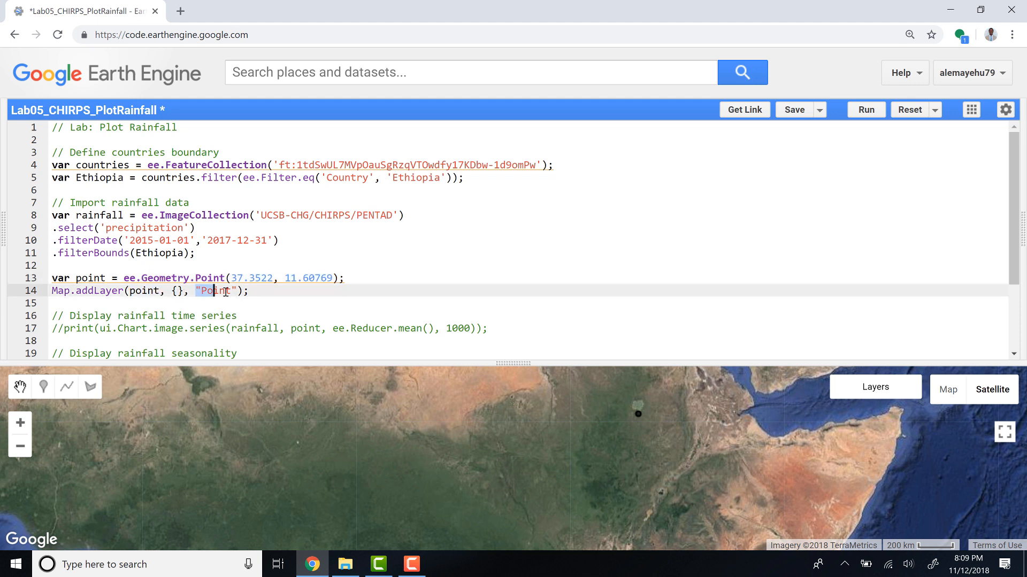
{"action": "left_click", "coordinate": [875, 387]}
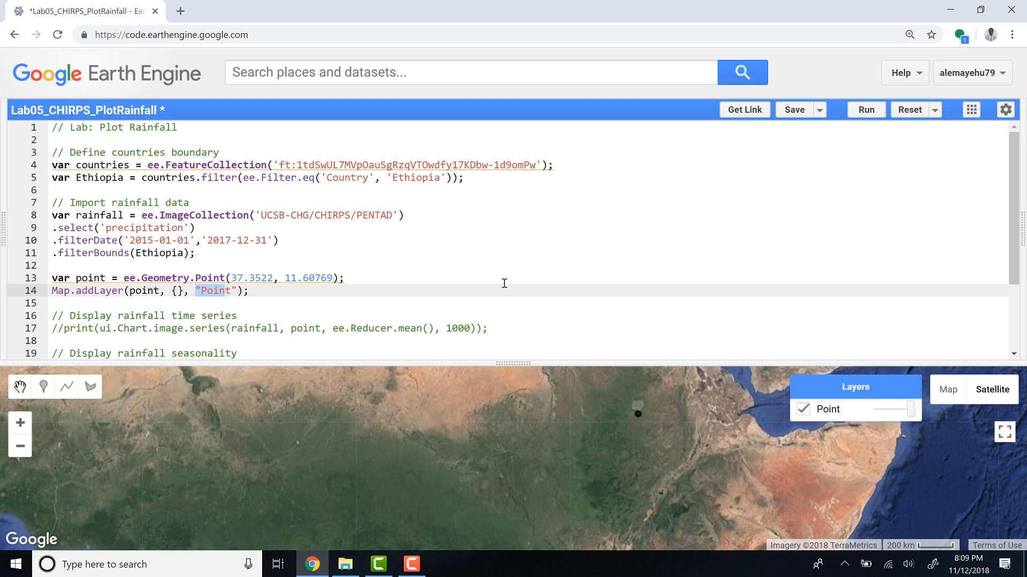
{"action": "left_click", "coordinate": [866, 110]}
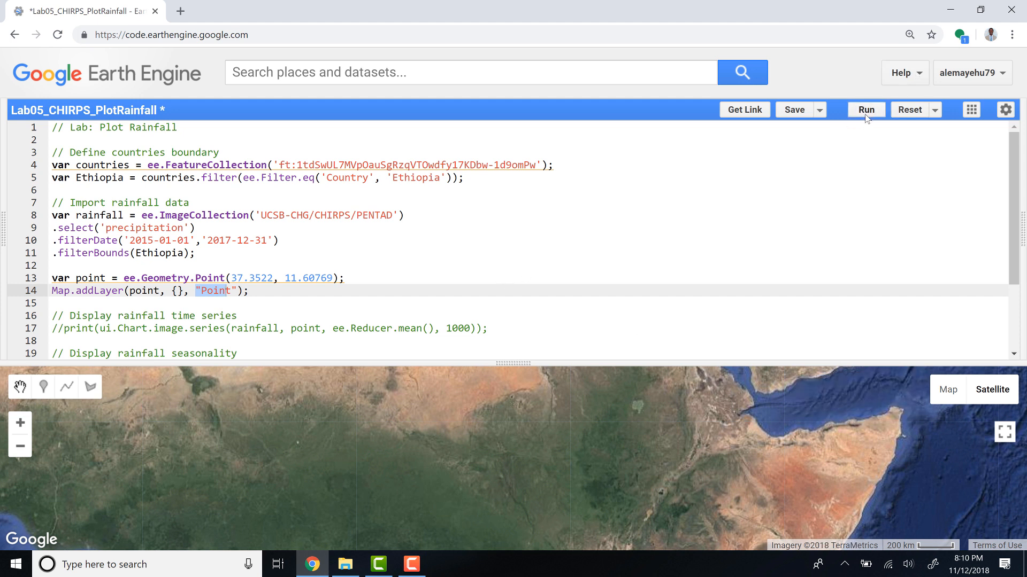
{"action": "left_click", "coordinate": [866, 110]}
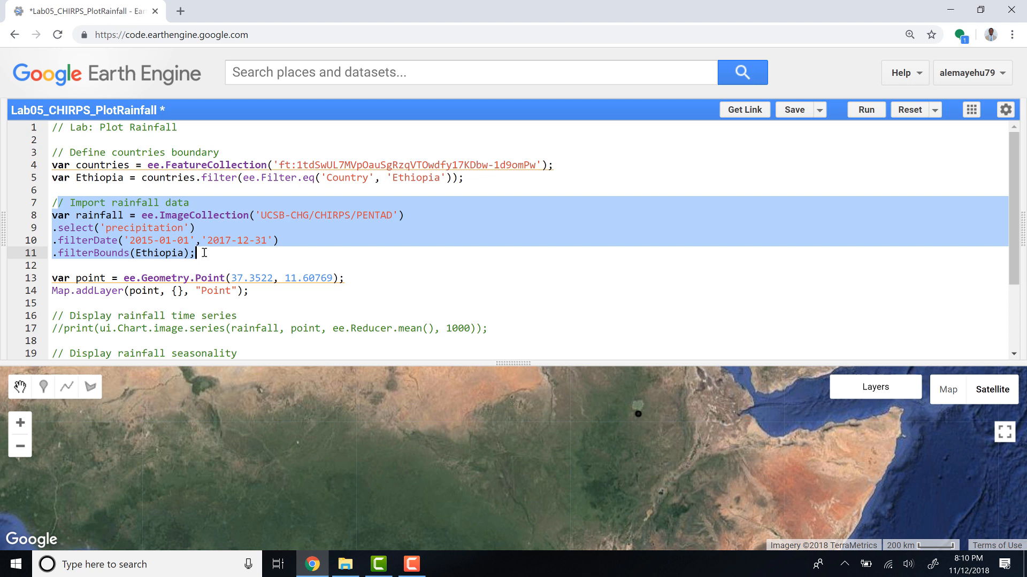
{"action": "mouse_move", "coordinate": [137, 269]}
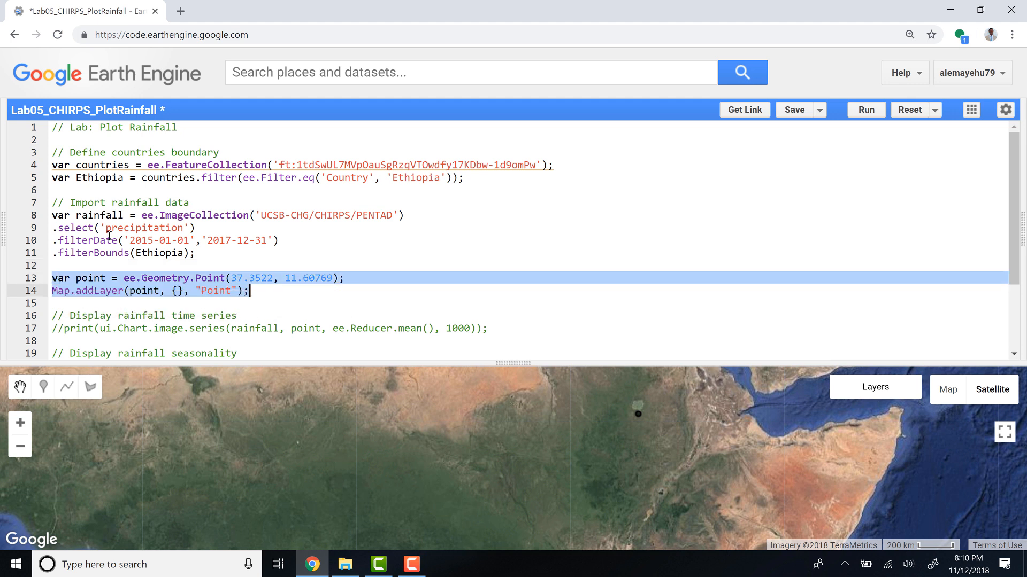
{"action": "mouse_move", "coordinate": [213, 283]}
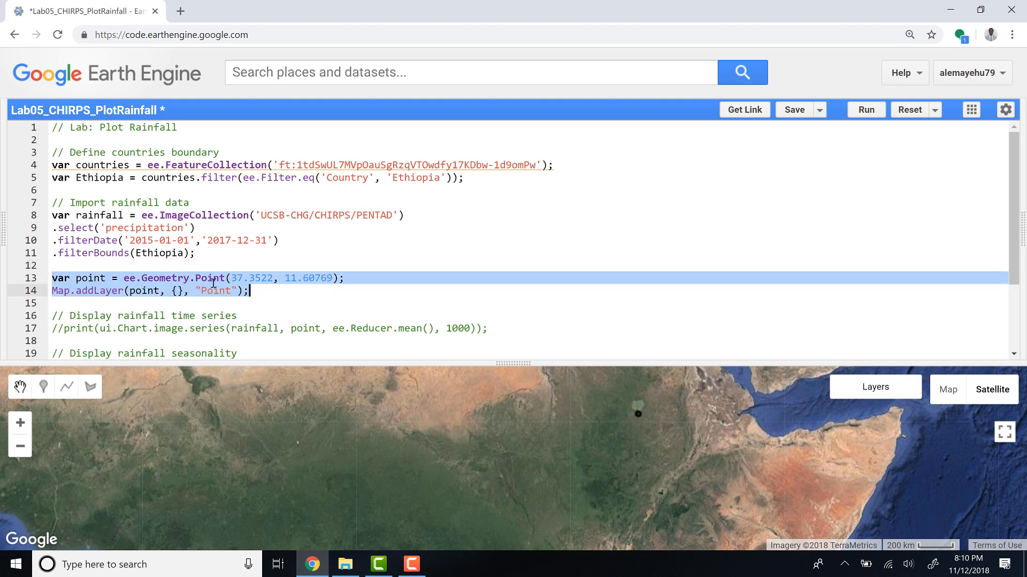
{"action": "left_click", "coordinate": [875, 387]}
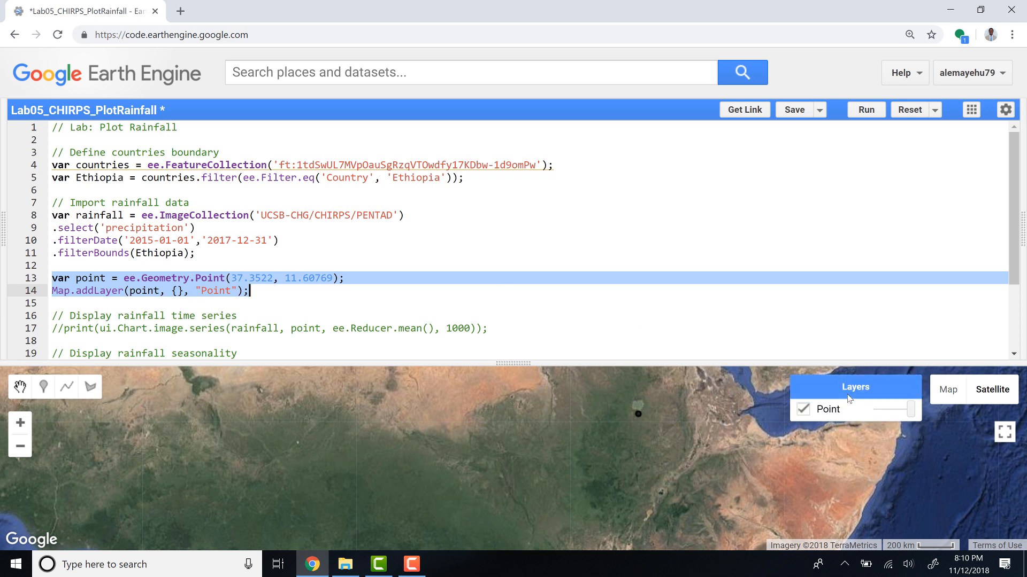
{"action": "mouse_move", "coordinate": [825, 417]}
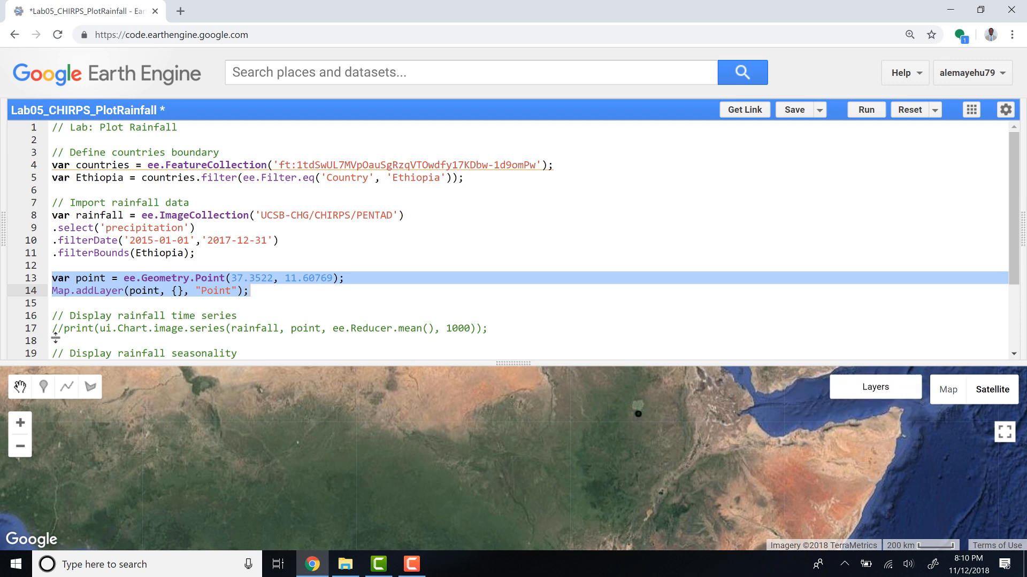
Uncomment line 17's print(ui.Chart.image.series) and review its rainfall and point arguments.
{"action": "scroll", "scroll_direction": "down", "scroll_amount": 3}
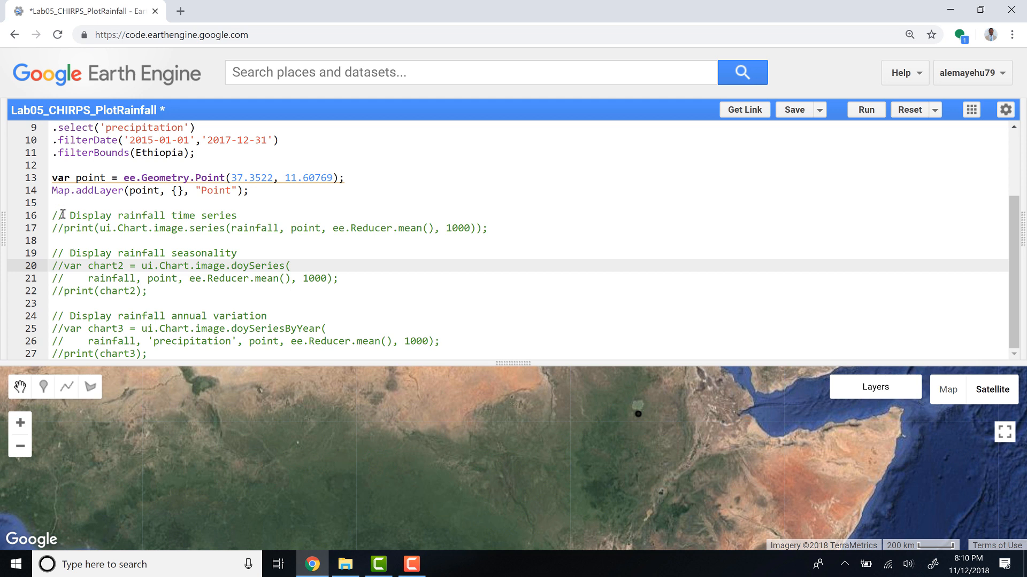
{"action": "left_click", "coordinate": [56, 228]}
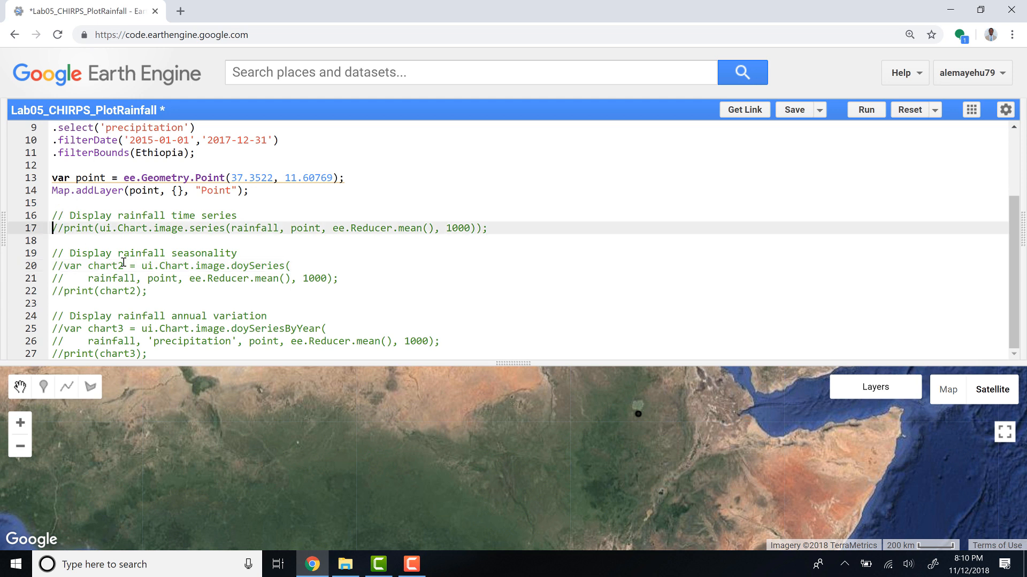
{"action": "key", "text": "Backspace"}
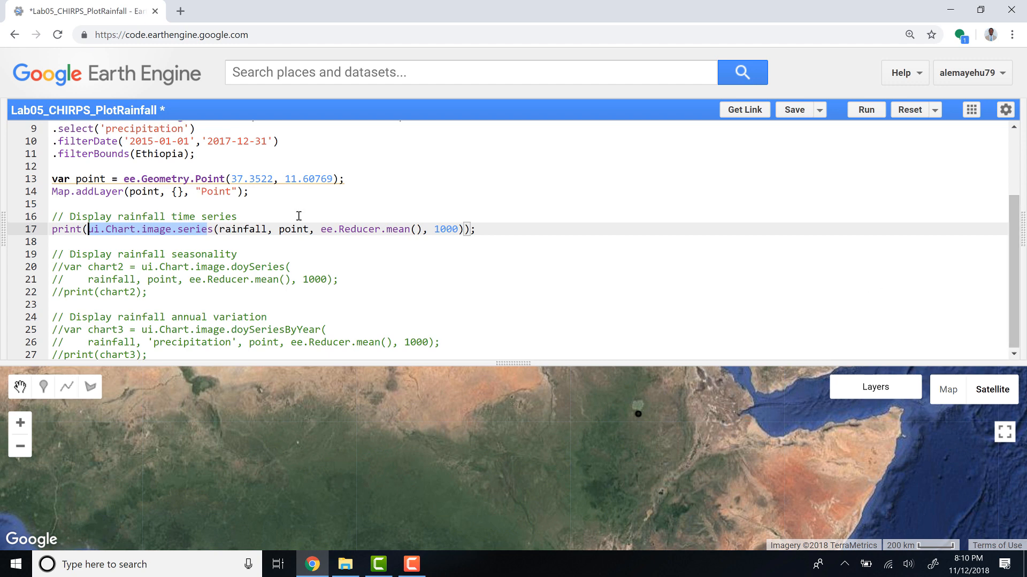
{"action": "scroll", "scroll_direction": "up", "scroll_amount": 3}
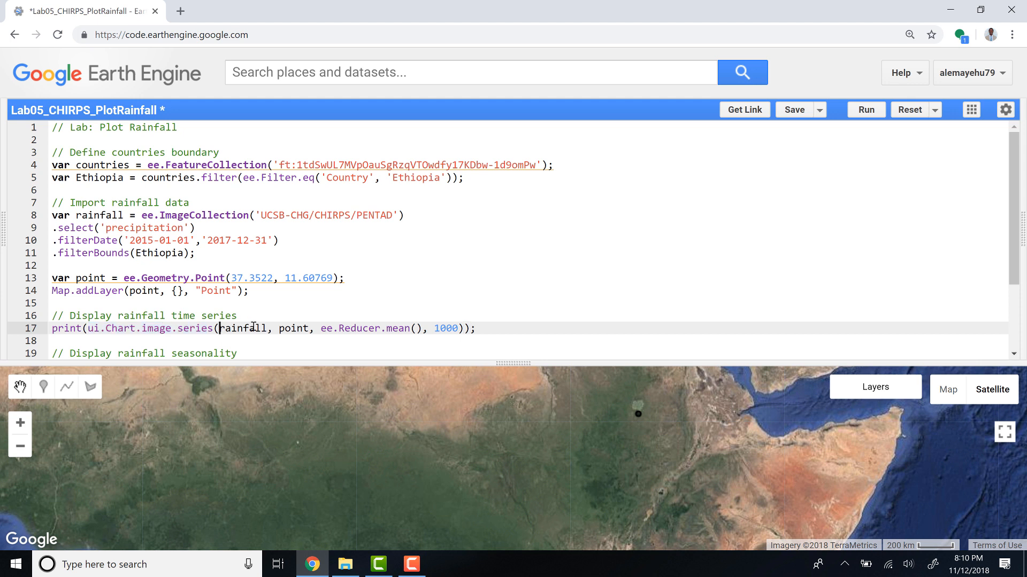
{"action": "double_click", "coordinate": [243, 327]}
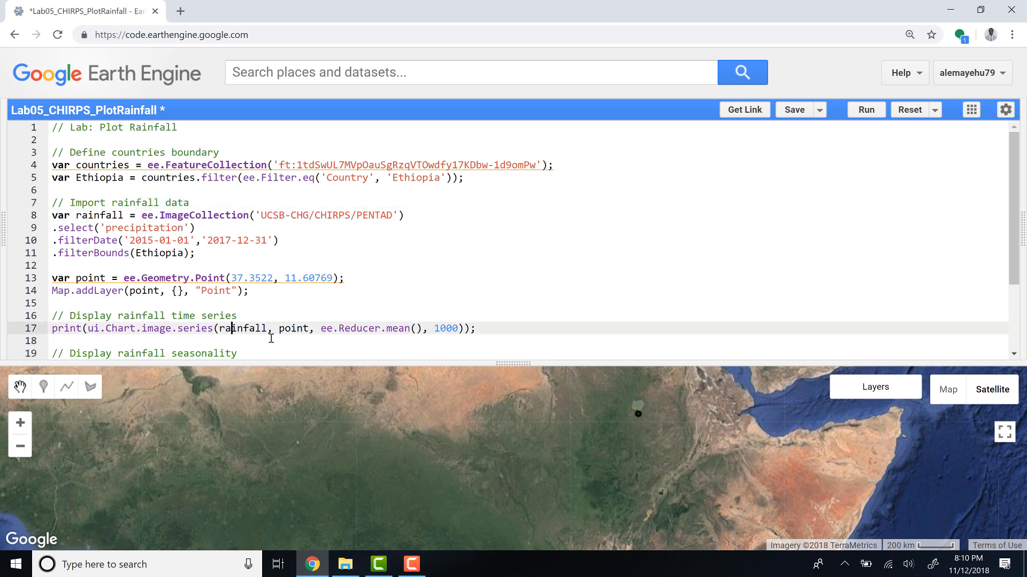
{"action": "double_click", "coordinate": [88, 278]}
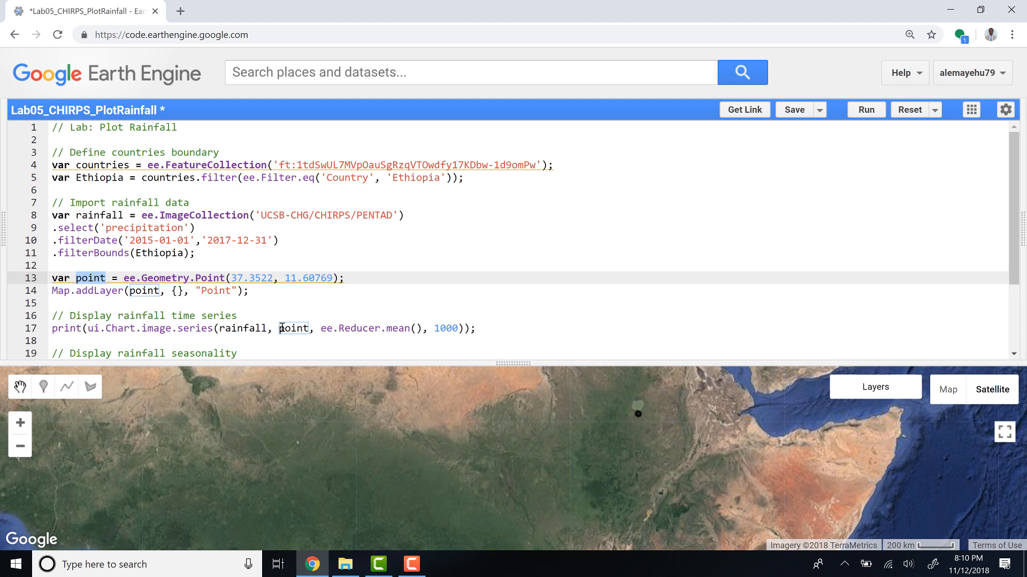
{"action": "double_click", "coordinate": [294, 328]}
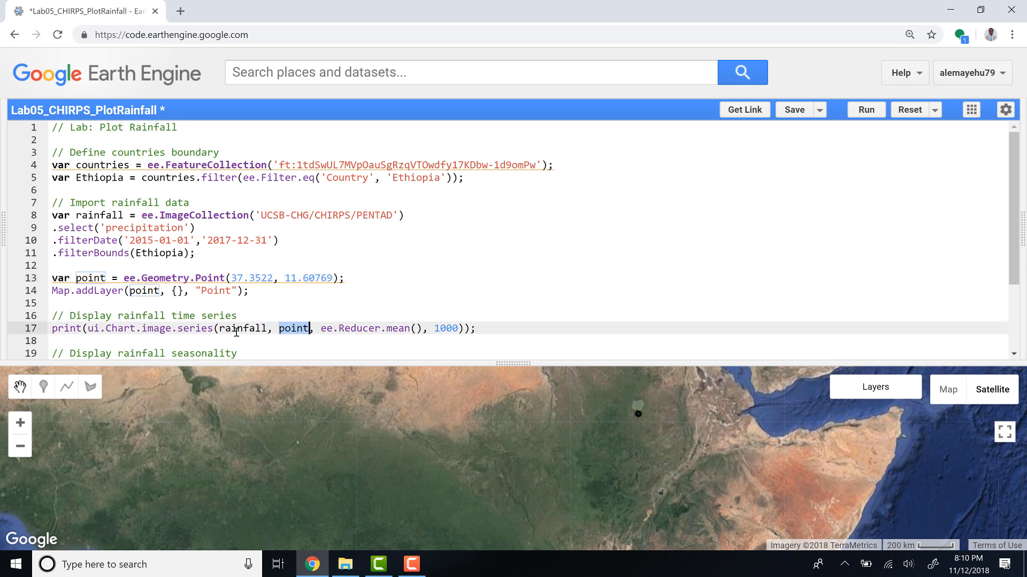
{"action": "mouse_move", "coordinate": [484, 327]}
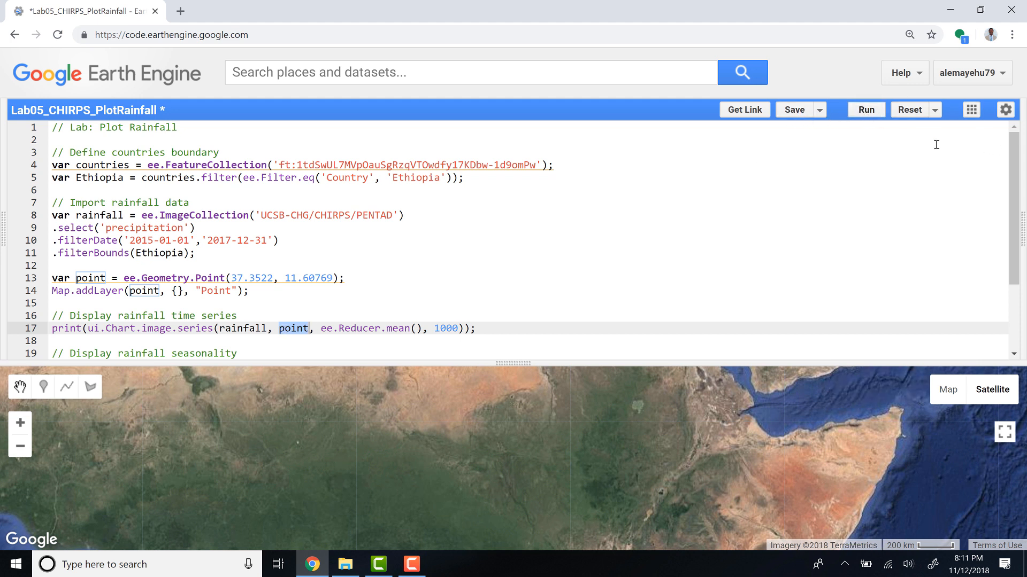
{"action": "left_click", "coordinate": [866, 109]}
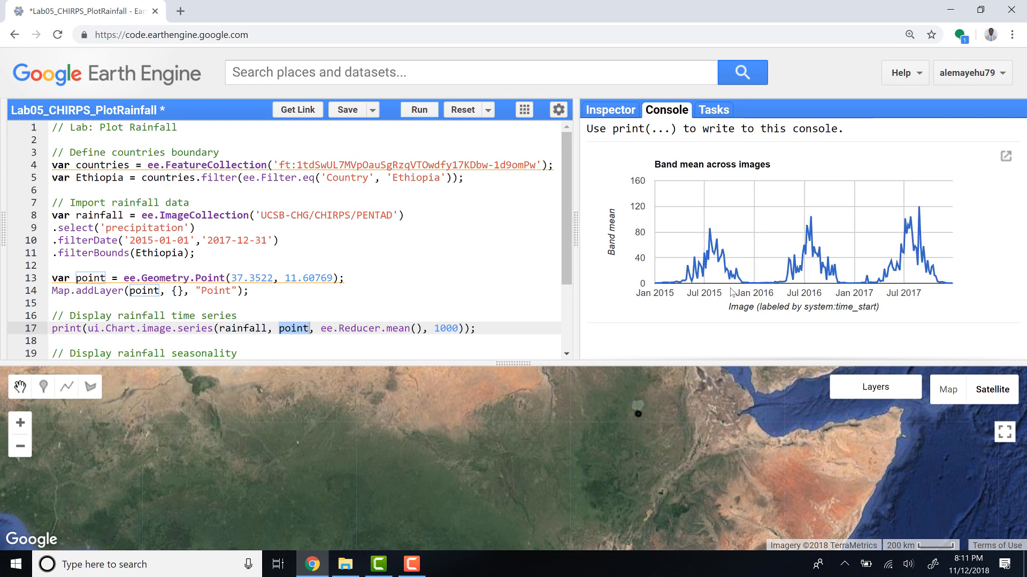
{"action": "scroll", "scroll_direction": "down", "scroll_amount": 3}
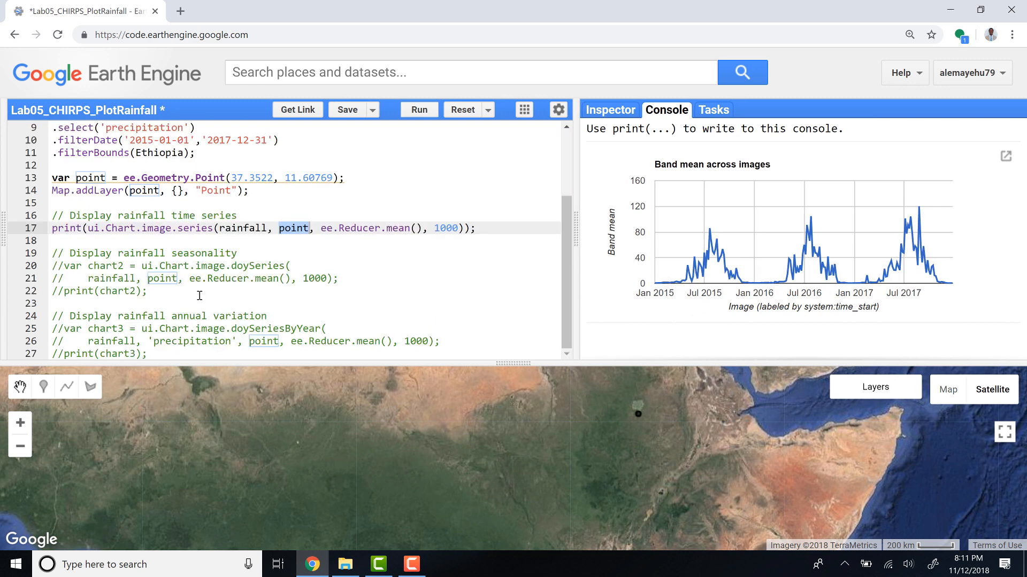
{"action": "scroll", "scroll_direction": "up", "scroll_amount": 3}
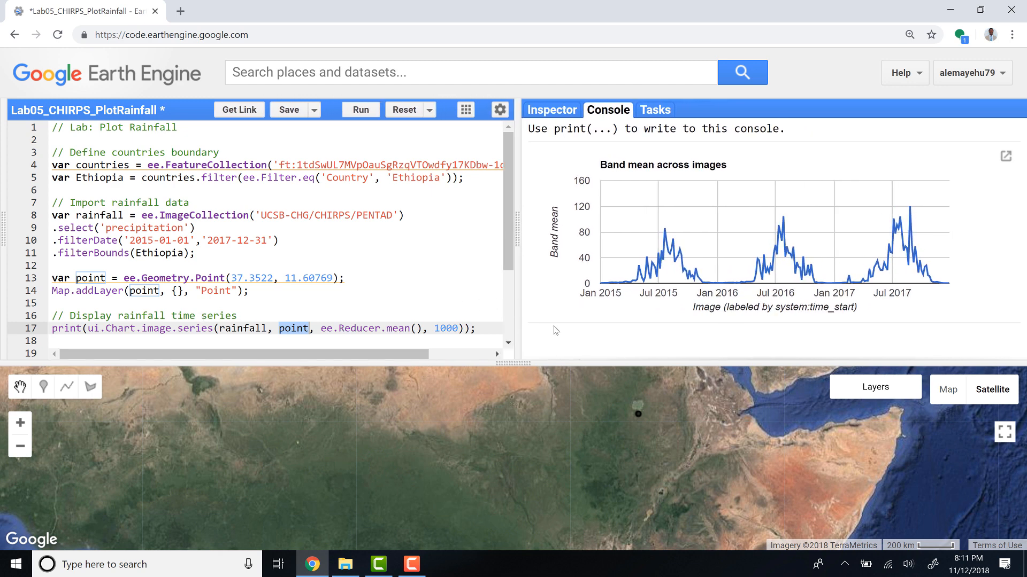
{"action": "mouse_move", "coordinate": [939, 289]}
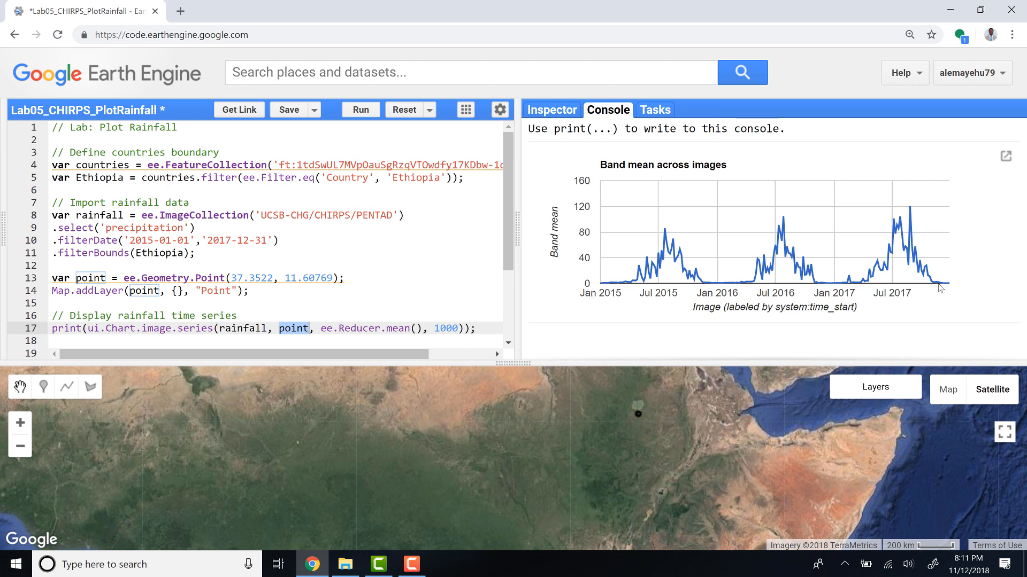
{"action": "mouse_move", "coordinate": [513, 225]}
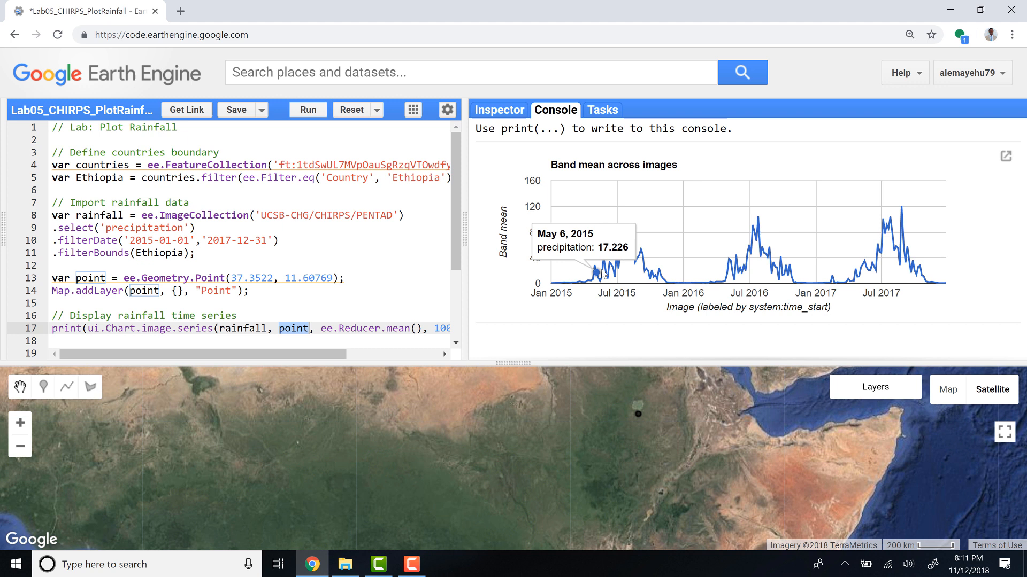
{"action": "mouse_move", "coordinate": [693, 267]}
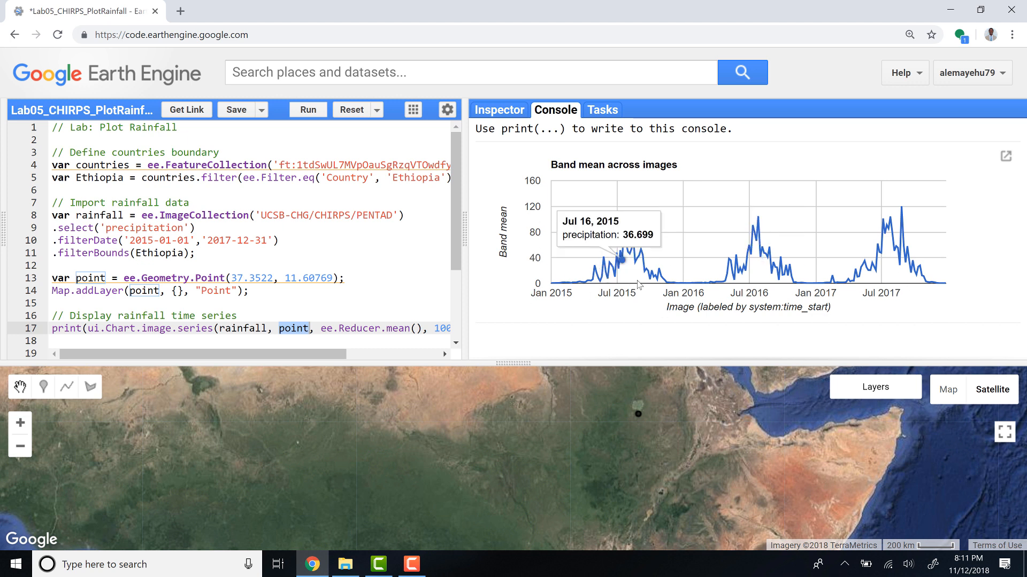
{"action": "mouse_move", "coordinate": [605, 315]}
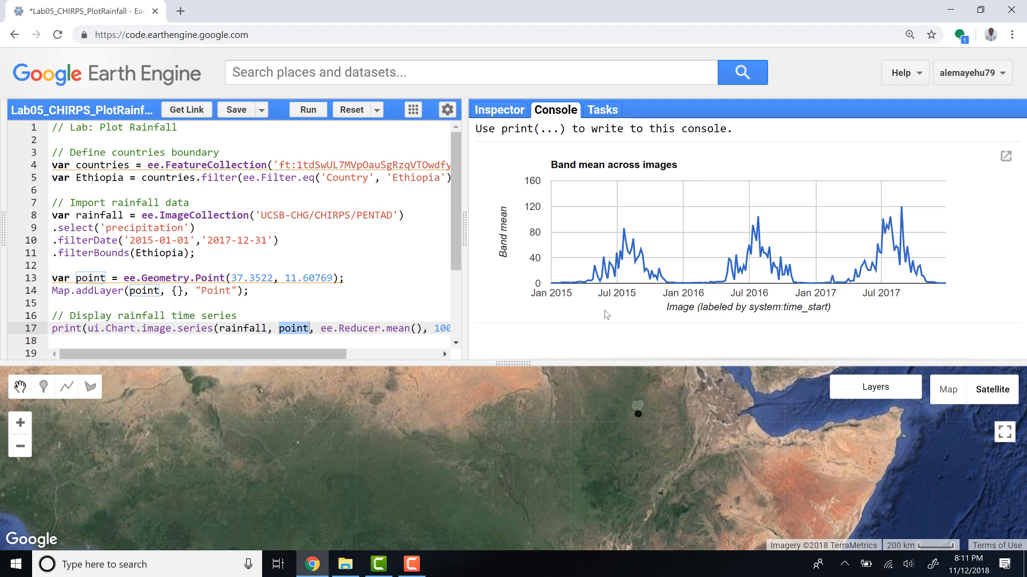
{"action": "mouse_move", "coordinate": [585, 282]}
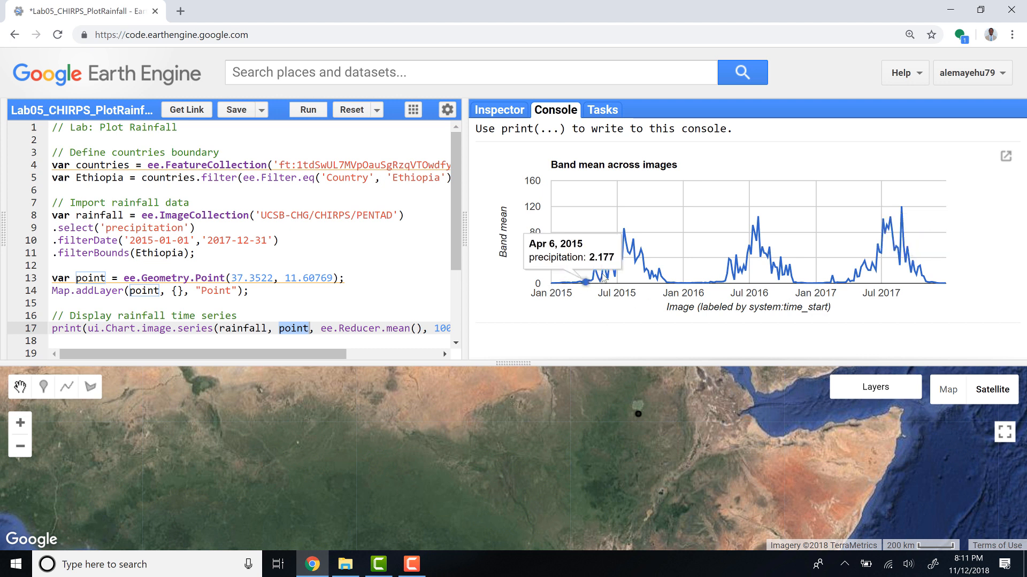
{"action": "mouse_move", "coordinate": [621, 241]}
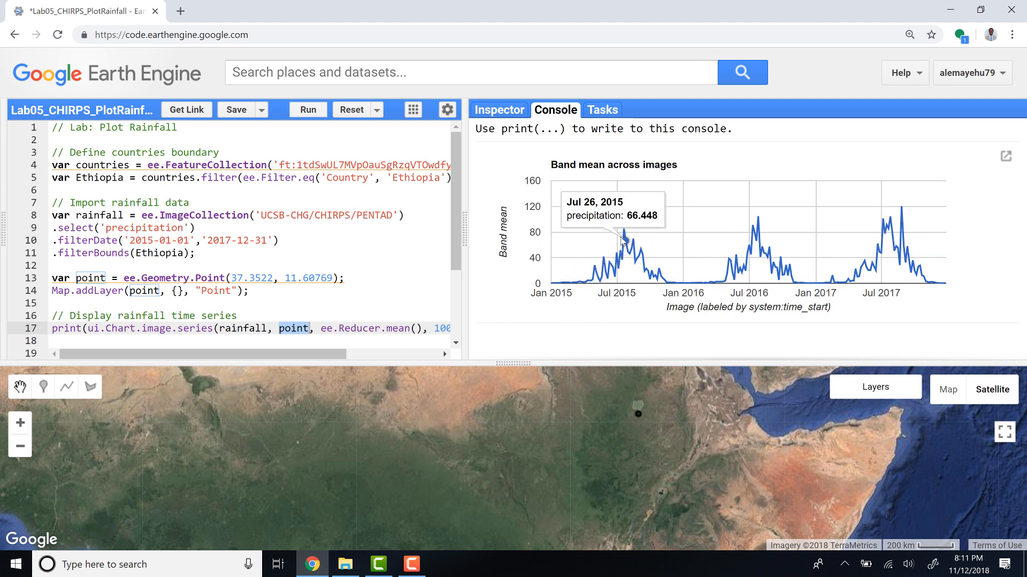
{"action": "mouse_move", "coordinate": [744, 279]}
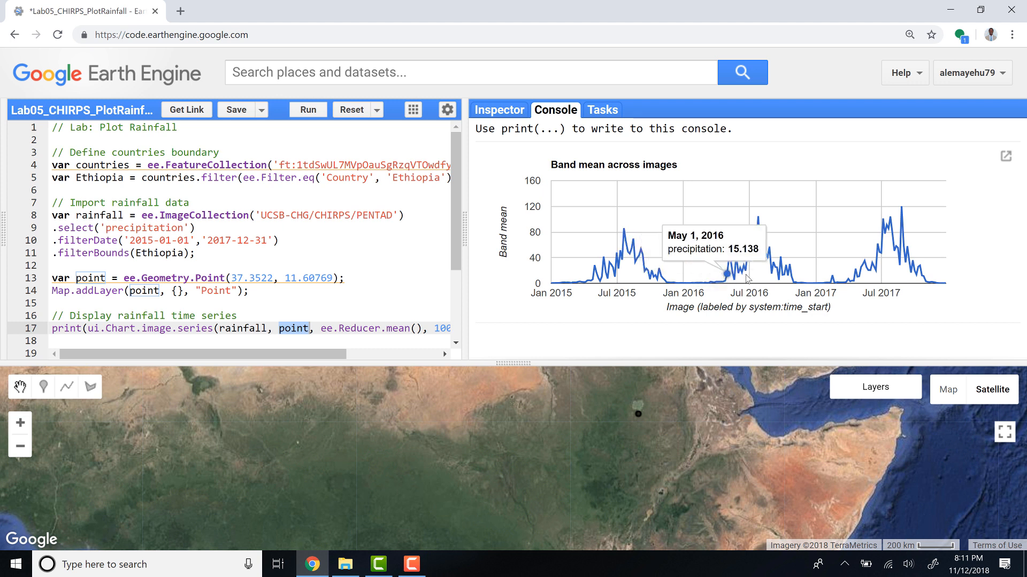
{"action": "mouse_move", "coordinate": [620, 251]}
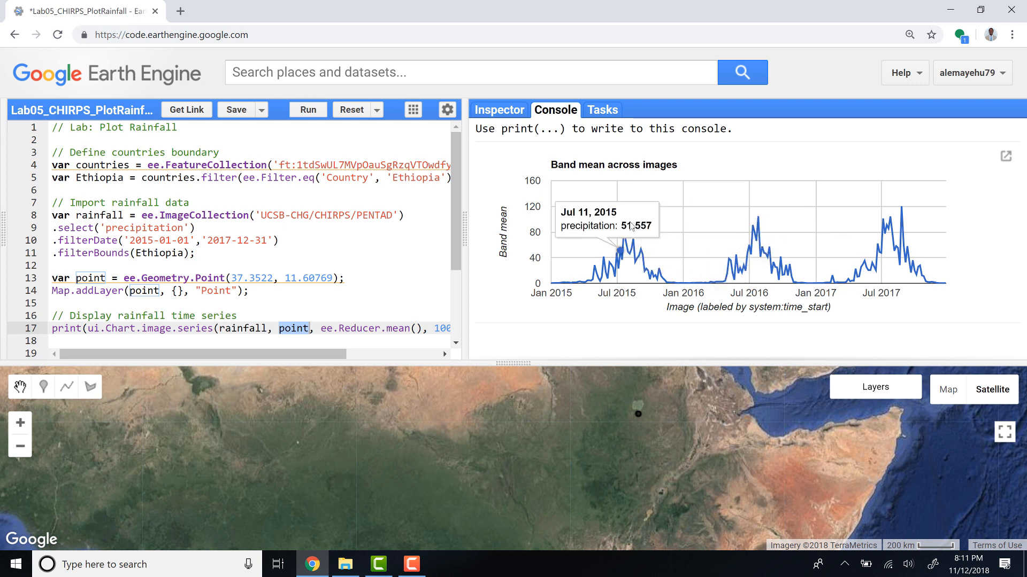
{"action": "mouse_move", "coordinate": [905, 234]}
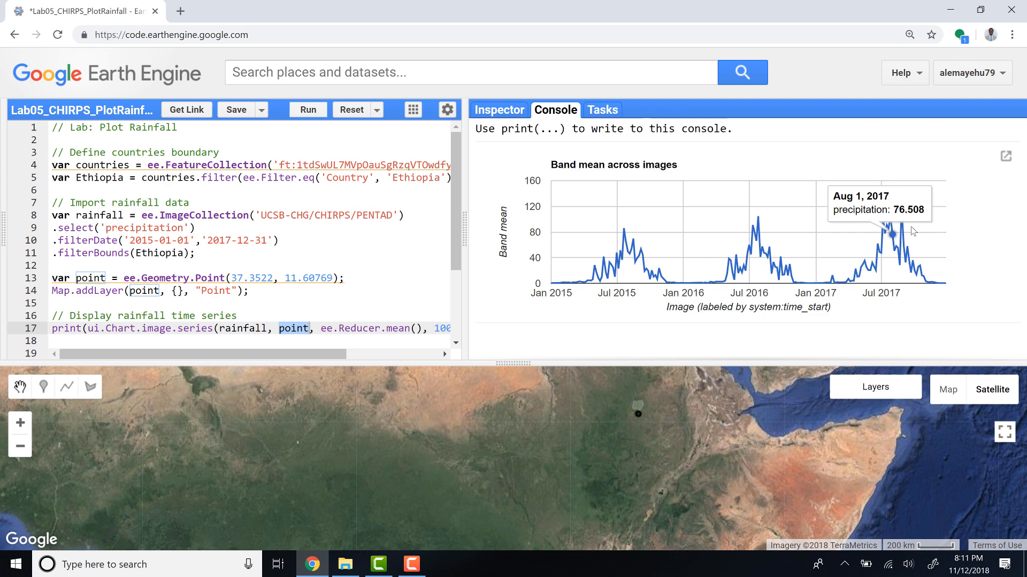
{"action": "mouse_move", "coordinate": [612, 239]}
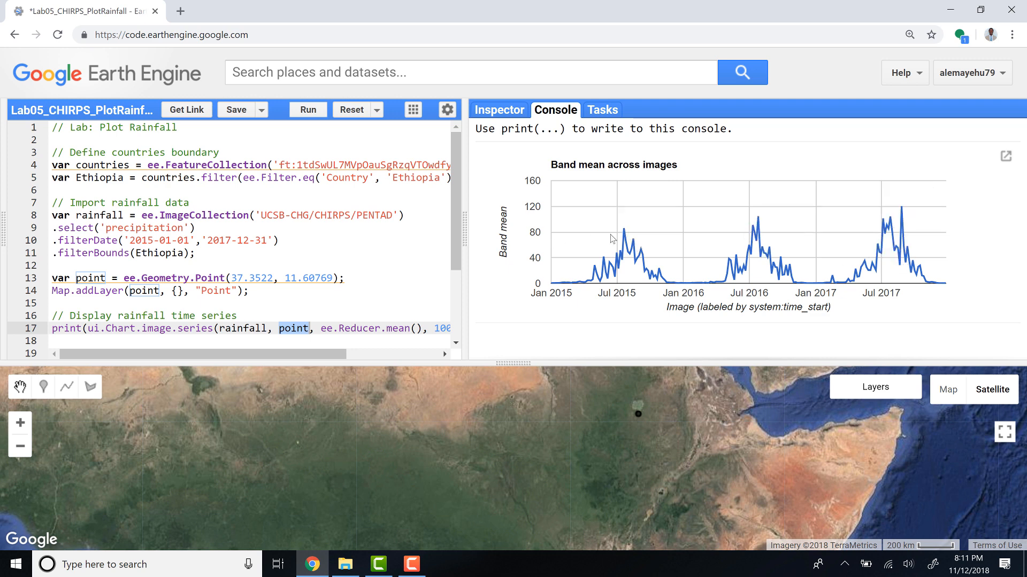
{"action": "mouse_move", "coordinate": [486, 249]}
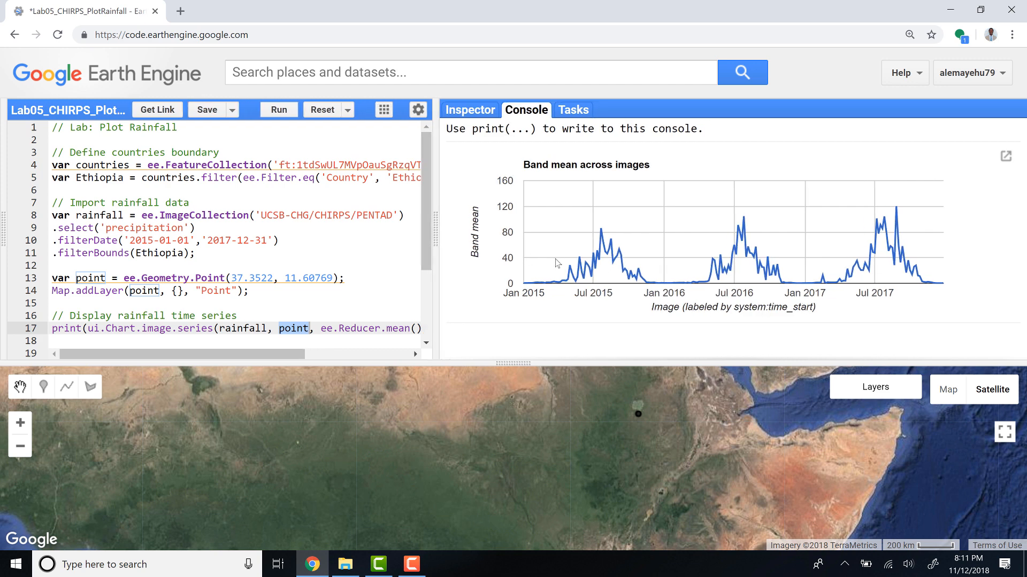
{"action": "mouse_move", "coordinate": [551, 297]}
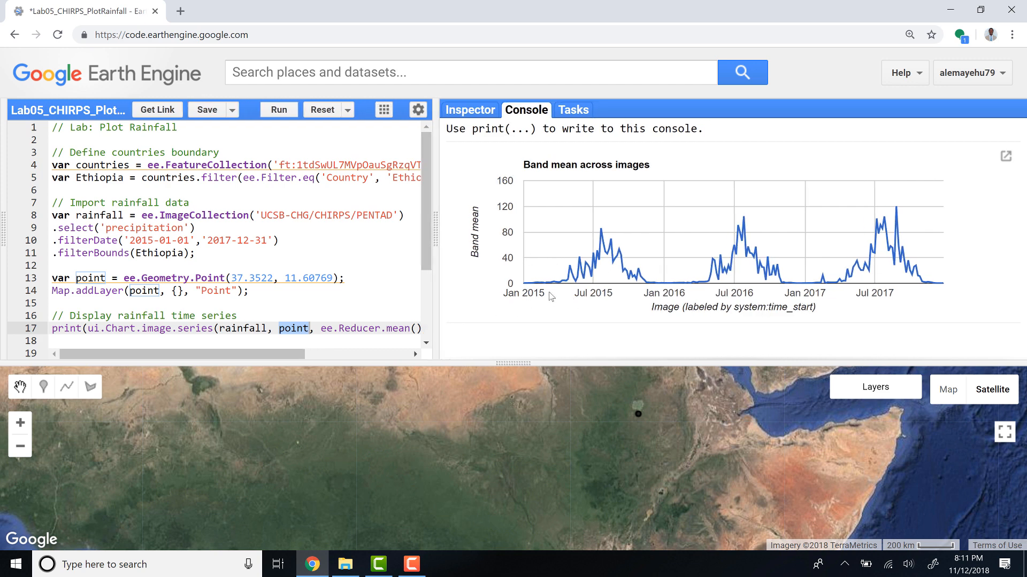
{"action": "mouse_move", "coordinate": [434, 216]}
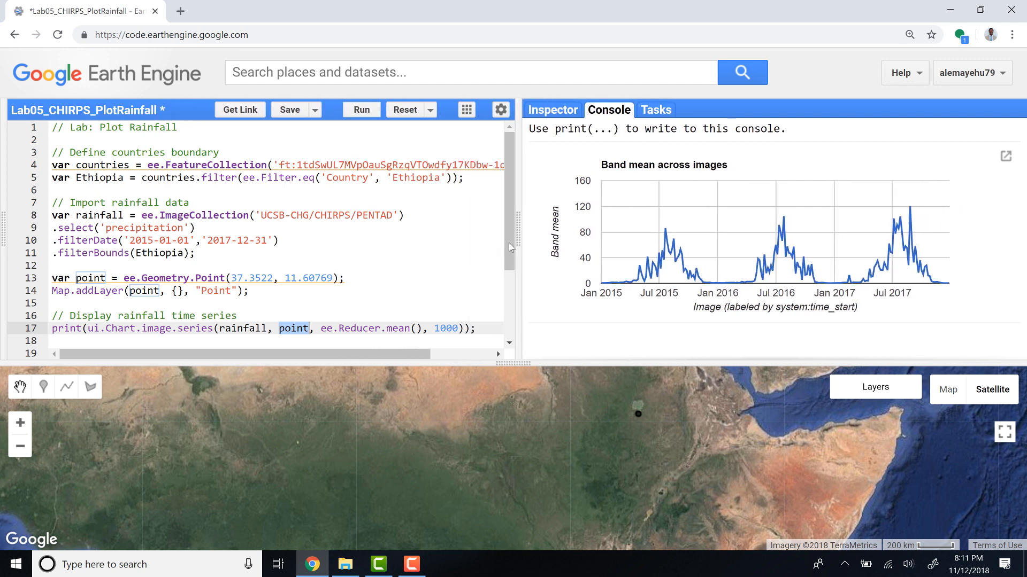
{"action": "scroll", "scroll_direction": "down", "scroll_amount": 3}
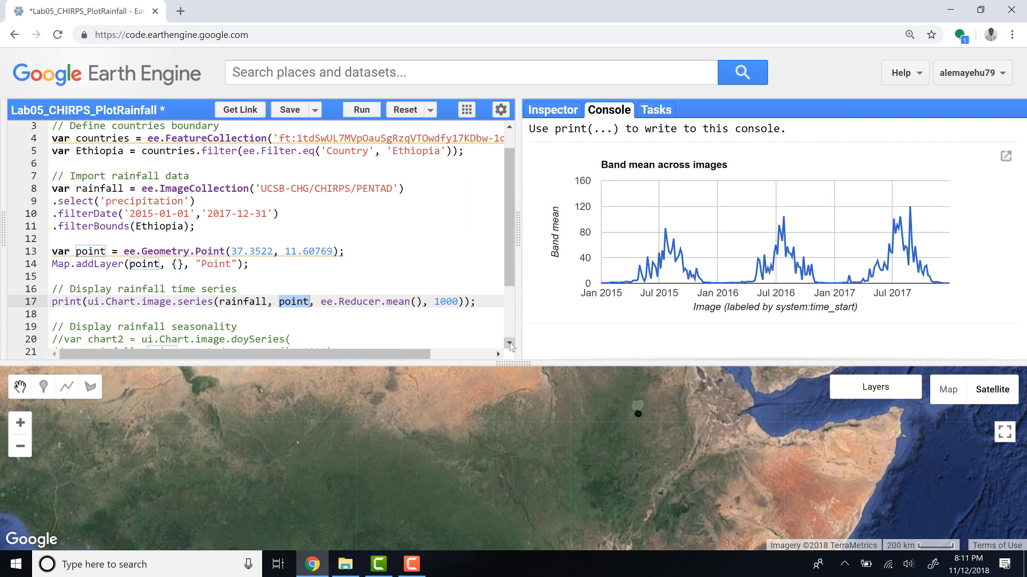
{"action": "scroll", "scroll_direction": "down", "scroll_amount": 3}
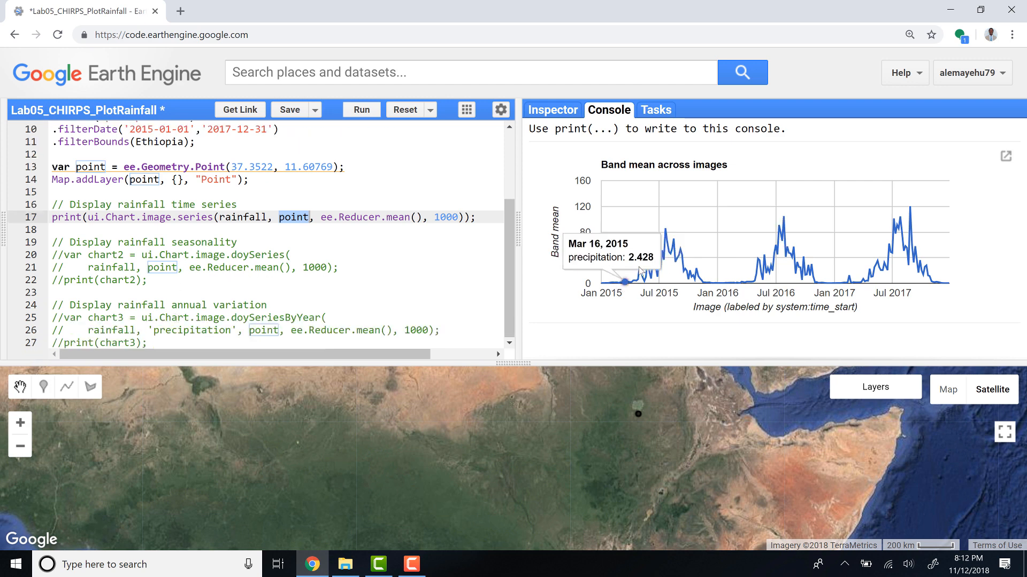
{"action": "mouse_move", "coordinate": [681, 266]}
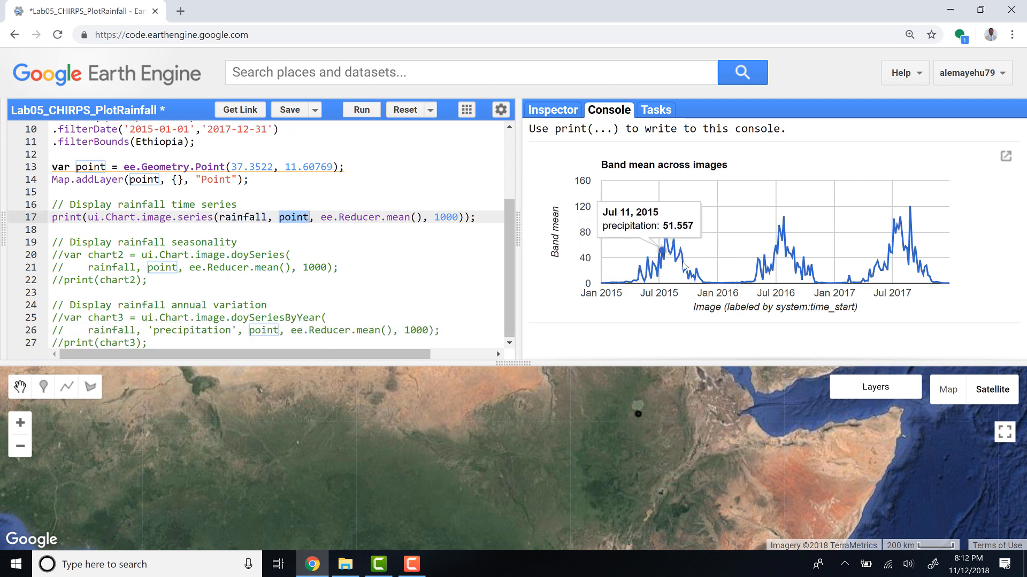
{"action": "mouse_move", "coordinate": [669, 257]}
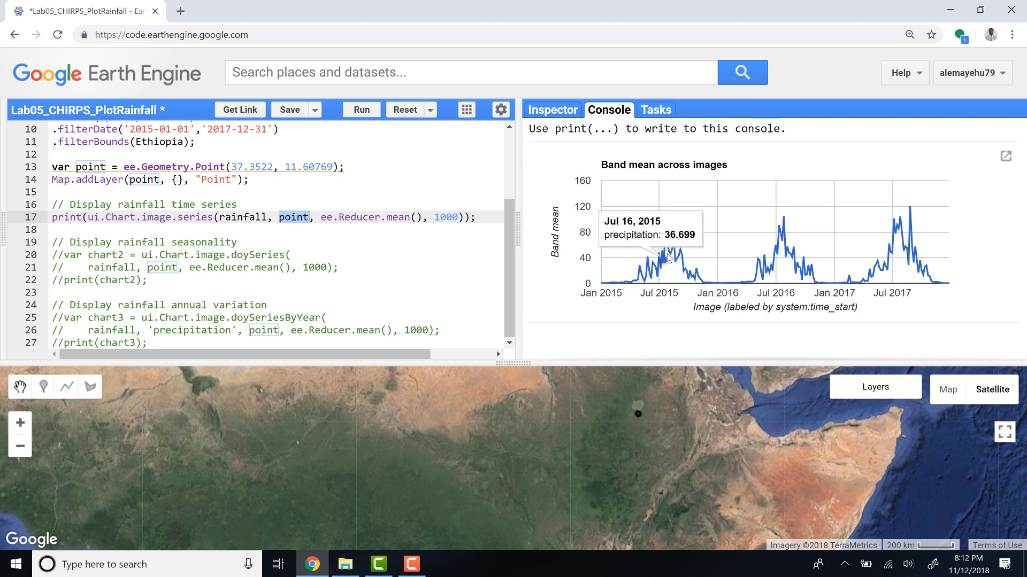
{"action": "mouse_move", "coordinate": [680, 245]}
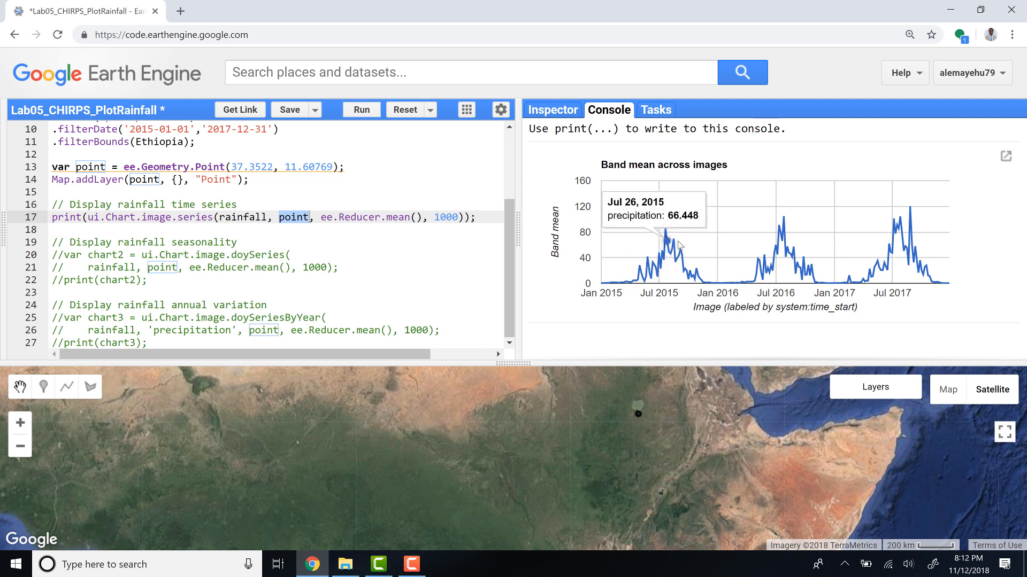
{"action": "mouse_move", "coordinate": [683, 268]}
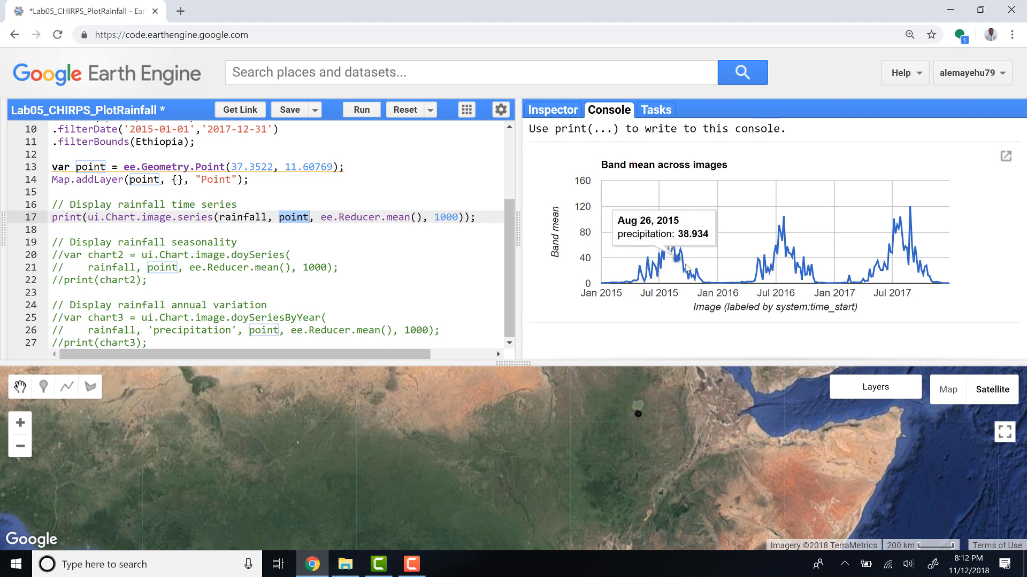
{"action": "mouse_move", "coordinate": [788, 263]}
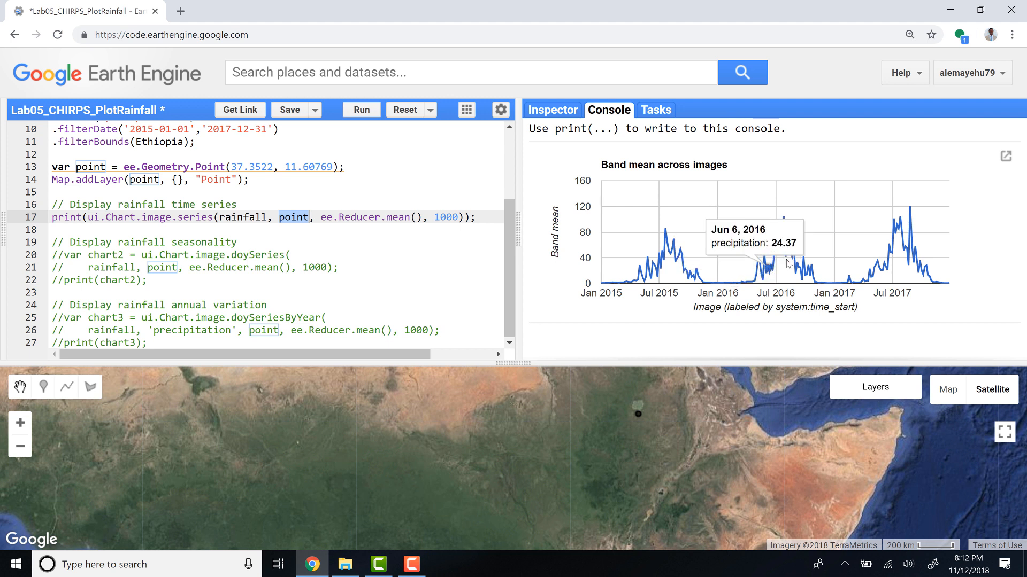
{"action": "mouse_move", "coordinate": [782, 257]}
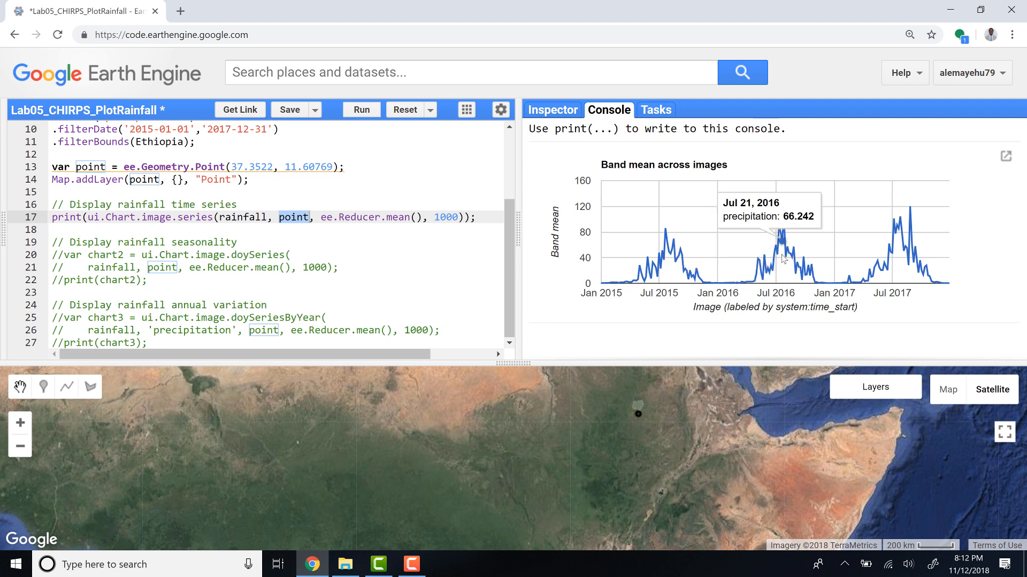
{"action": "mouse_move", "coordinate": [782, 269]}
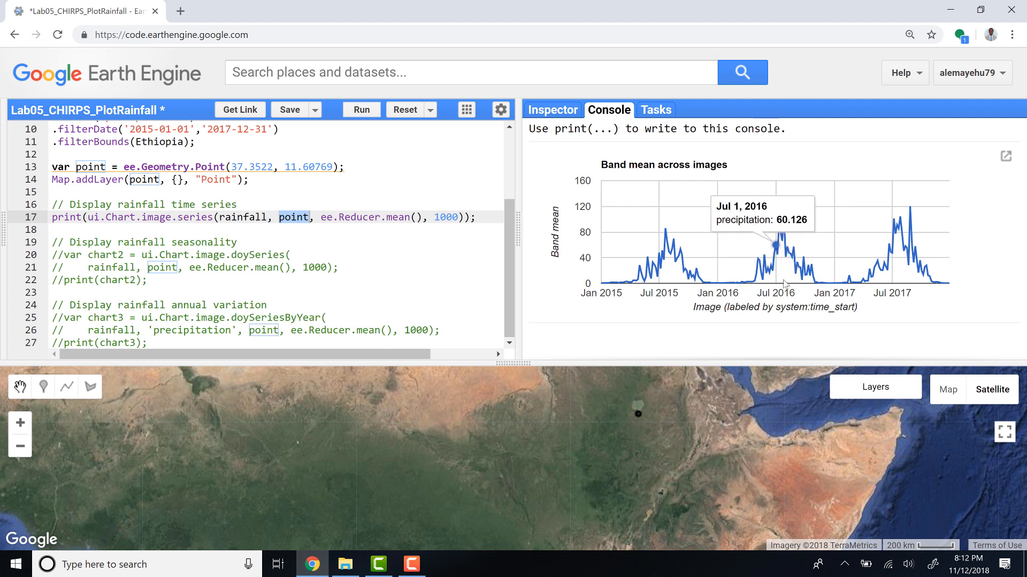
{"action": "mouse_move", "coordinate": [785, 291]}
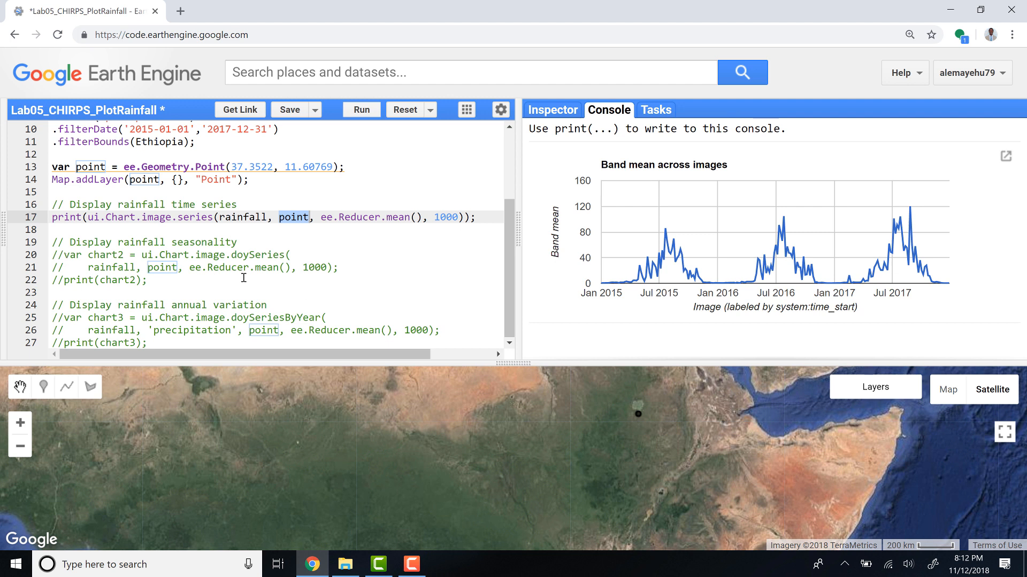
Uncomment the chart2 ui.Chart.image.doySeries definition using the mean reducer at scale 1000.
{"action": "left_click", "coordinate": [72, 254]}
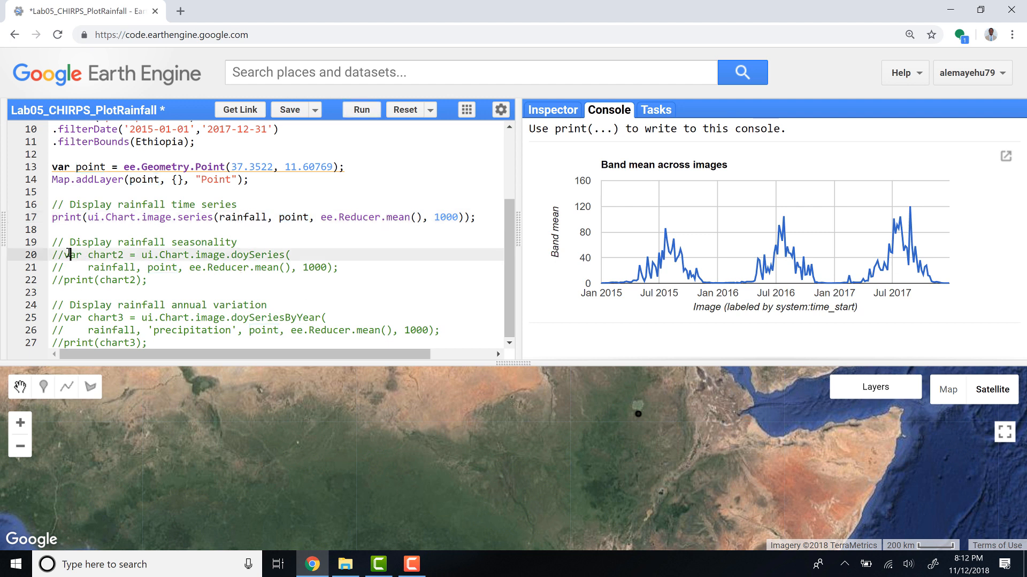
{"action": "left_click", "coordinate": [65, 254]}
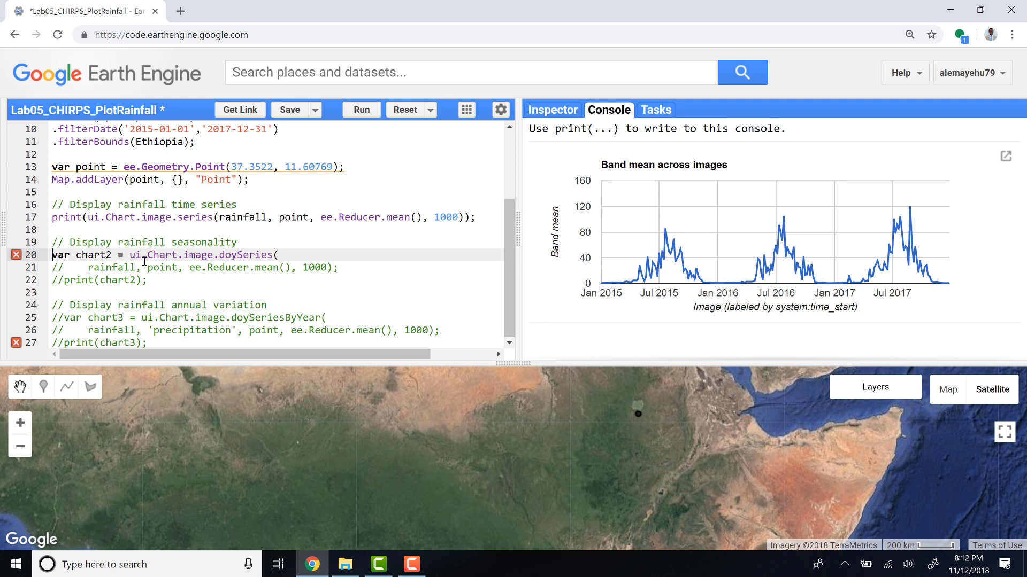
{"action": "mouse_move", "coordinate": [221, 256]}
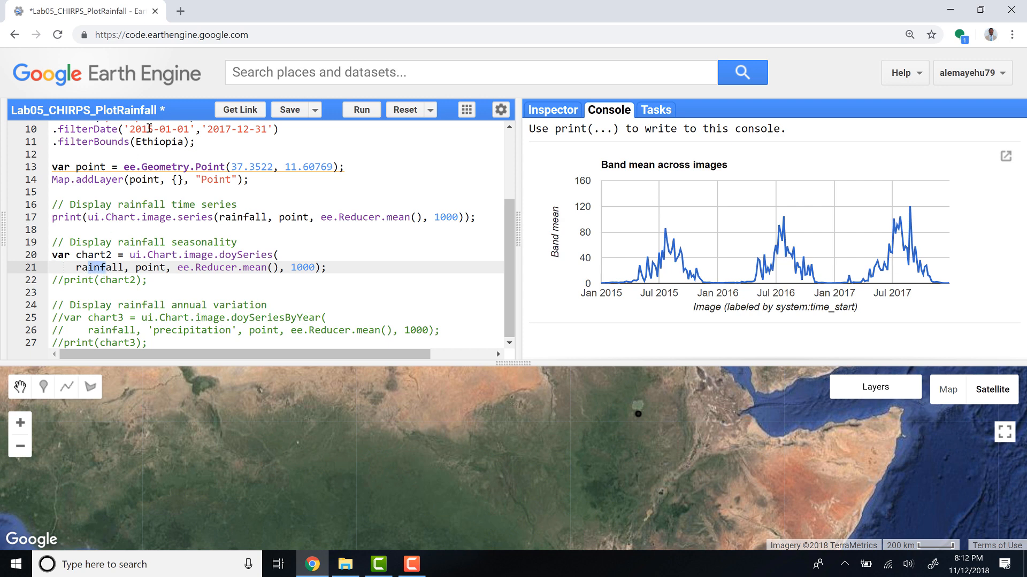
{"action": "scroll", "scroll_direction": "up", "scroll_amount": 3}
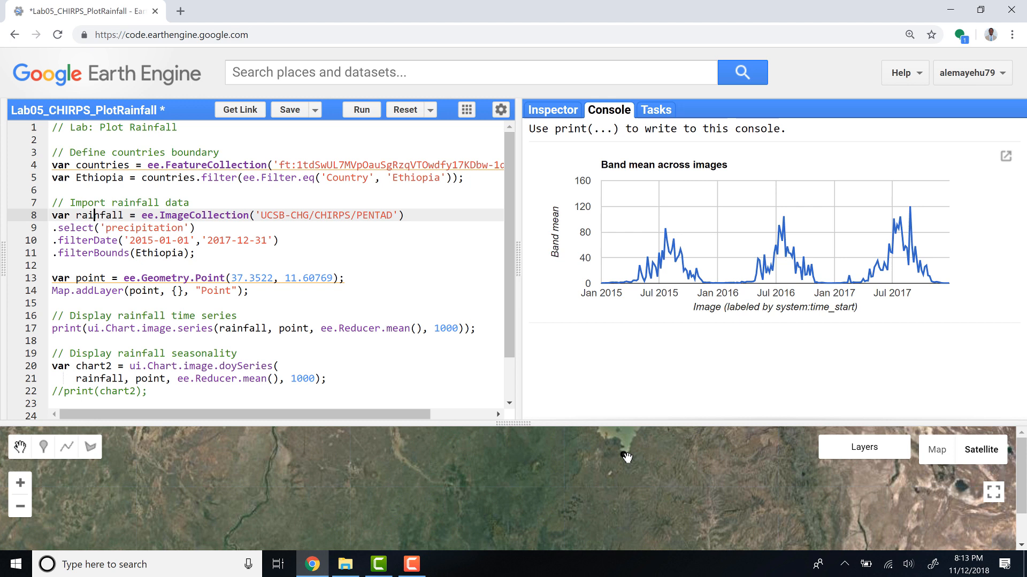
{"action": "mouse_move", "coordinate": [306, 321]}
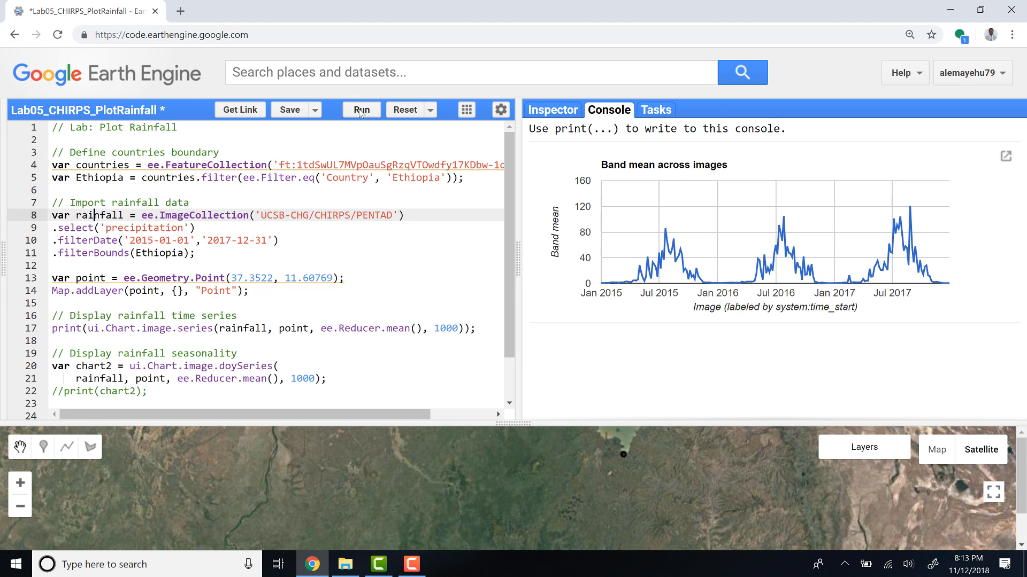
Rerun the script and uncomment the print(chart2) line below the time-series chart.
{"action": "left_click", "coordinate": [361, 109]}
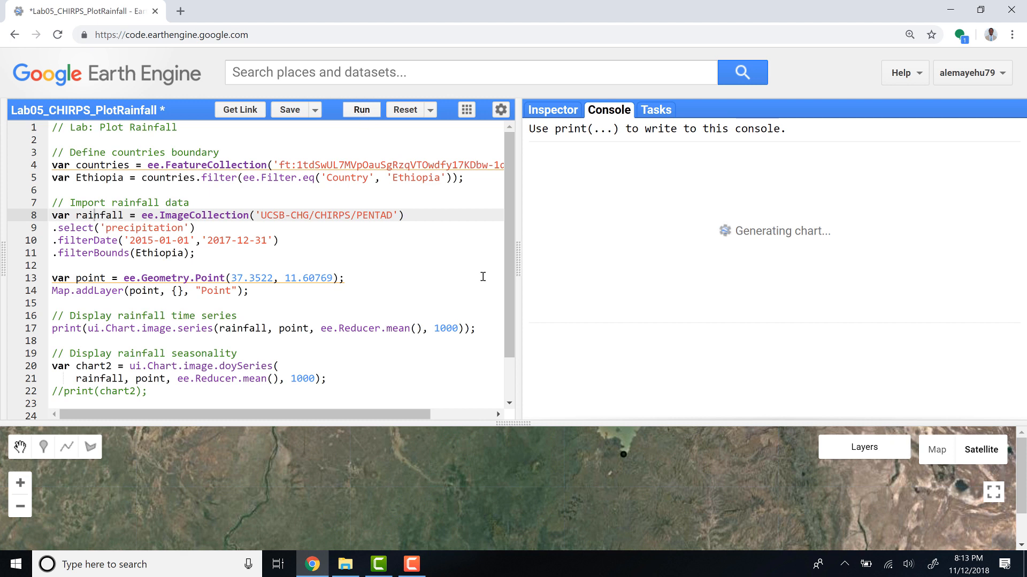
{"action": "mouse_move", "coordinate": [726, 237]}
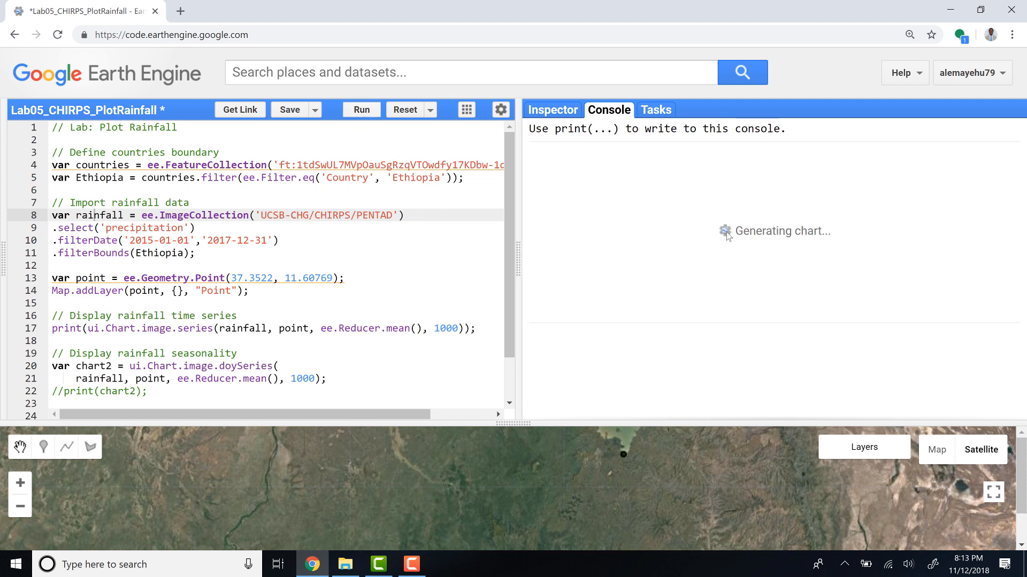
{"action": "mouse_move", "coordinate": [766, 242]}
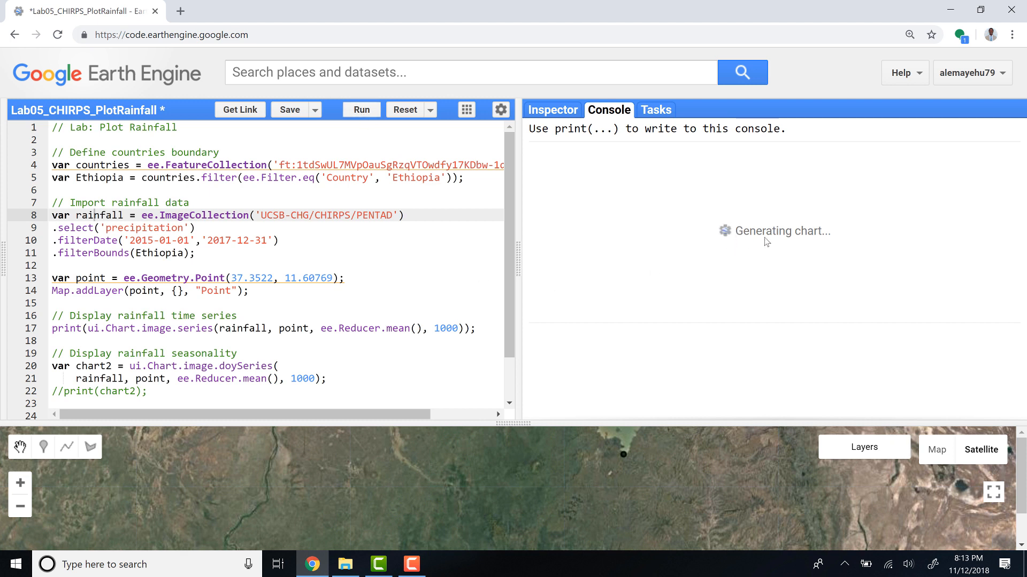
{"action": "mouse_move", "coordinate": [486, 191]}
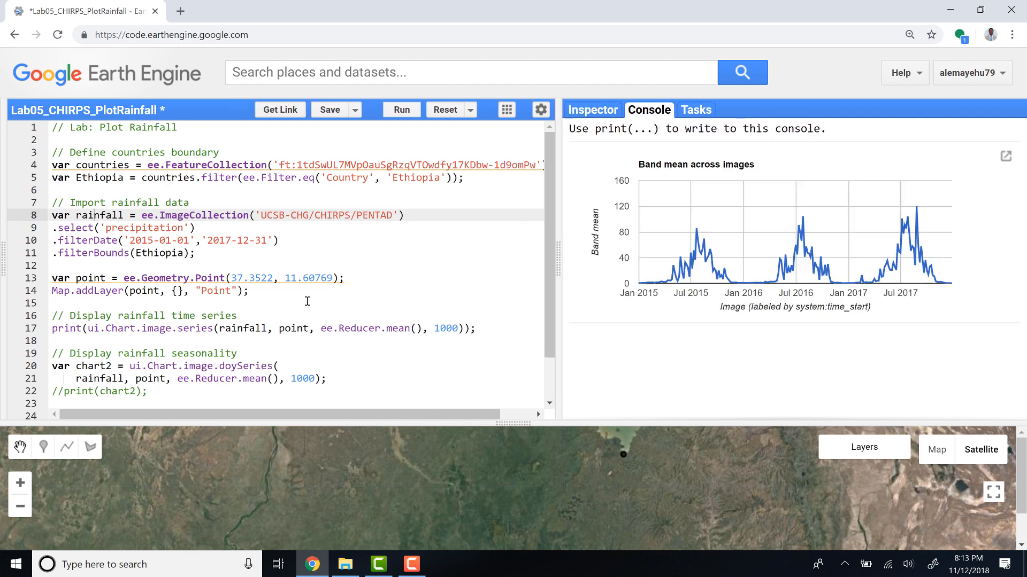
{"action": "scroll", "scroll_direction": "down", "scroll_amount": 3}
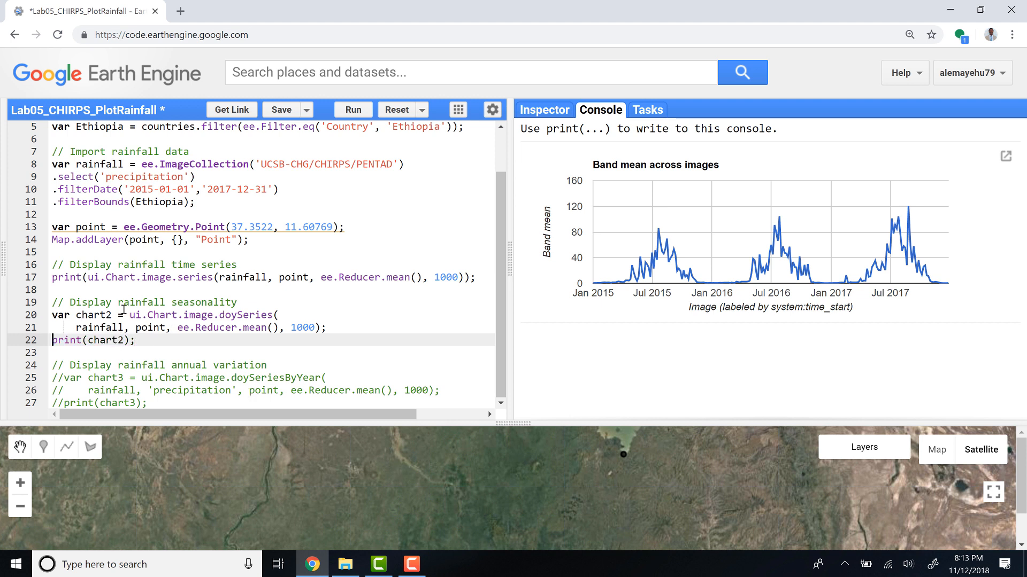
{"action": "mouse_move", "coordinate": [892, 411]}
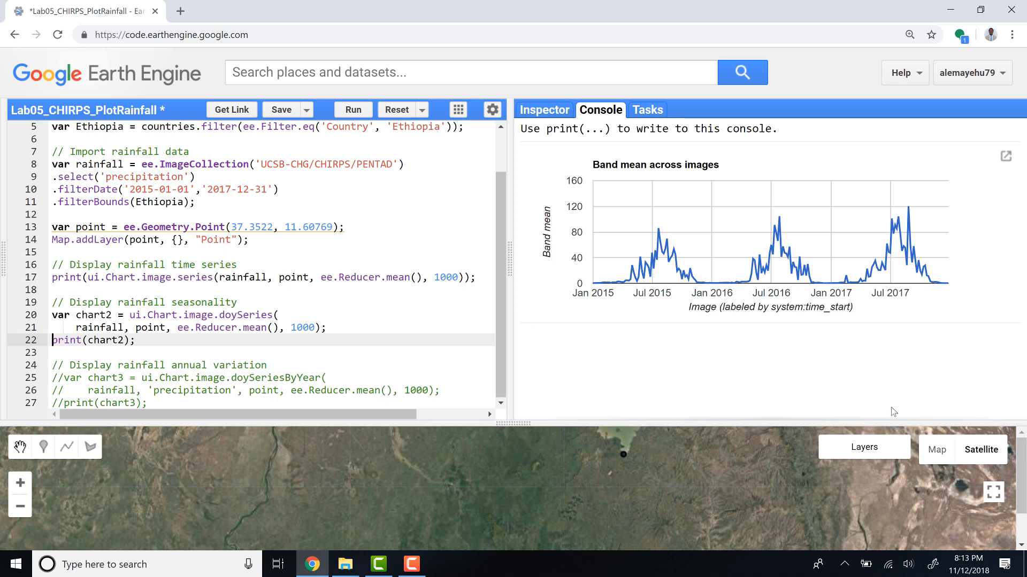
{"action": "mouse_move", "coordinate": [353, 109]}
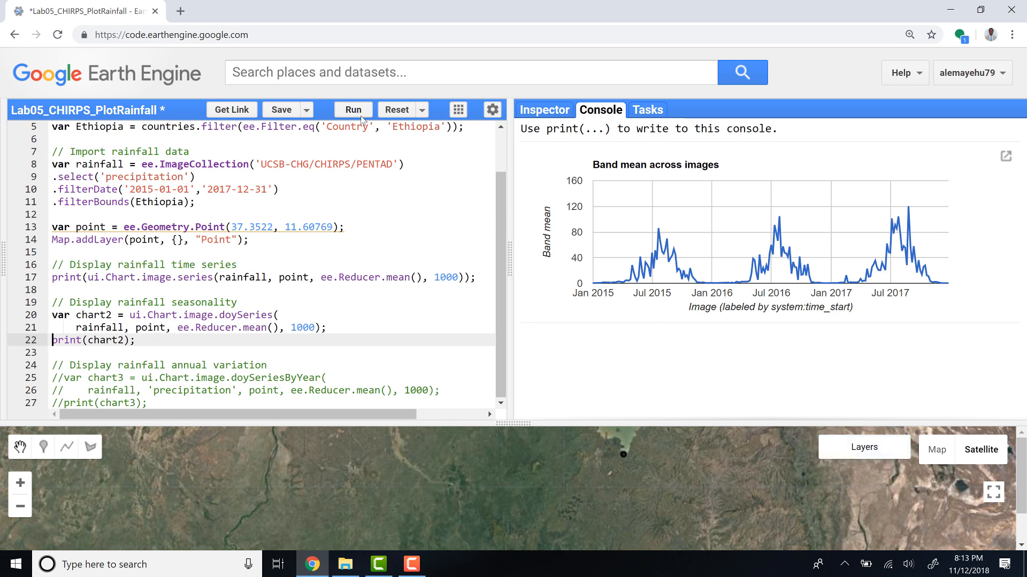
Run the script and view the 'Band mean by day of year' chart peaking near day 208.
{"action": "left_click", "coordinate": [353, 109]}
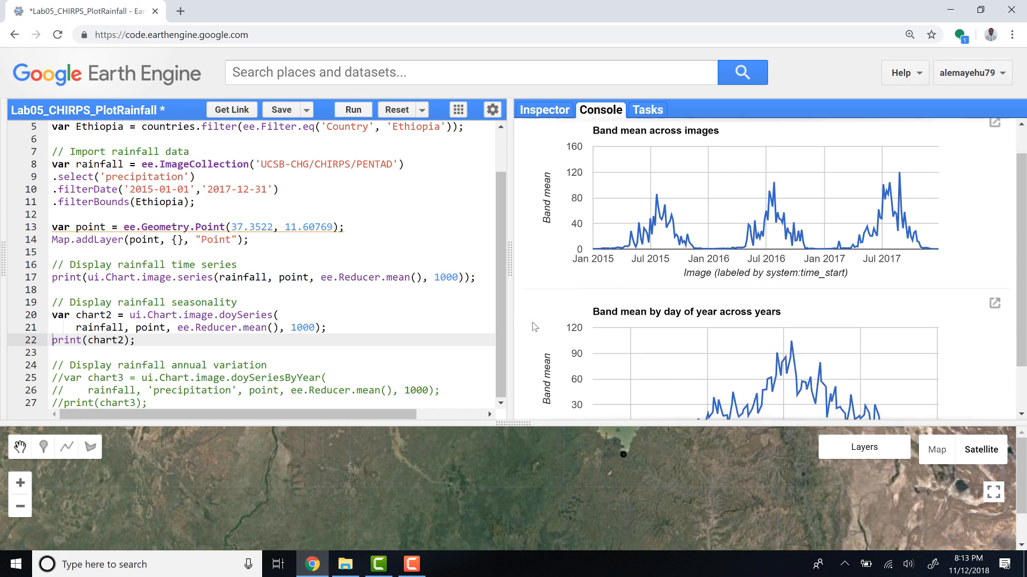
{"action": "scroll", "scroll_direction": "down", "scroll_amount": 3}
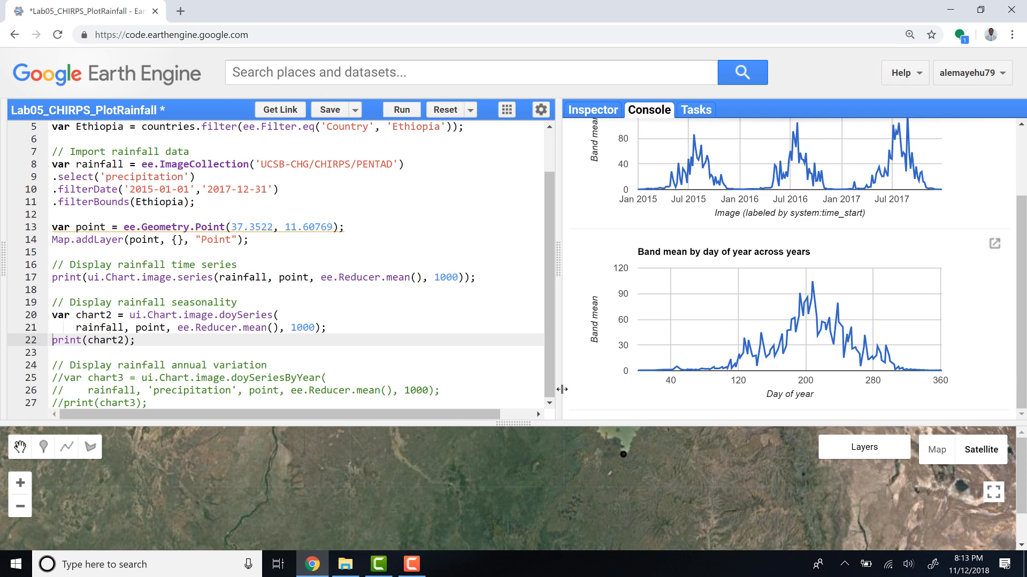
{"action": "mouse_move", "coordinate": [822, 319]}
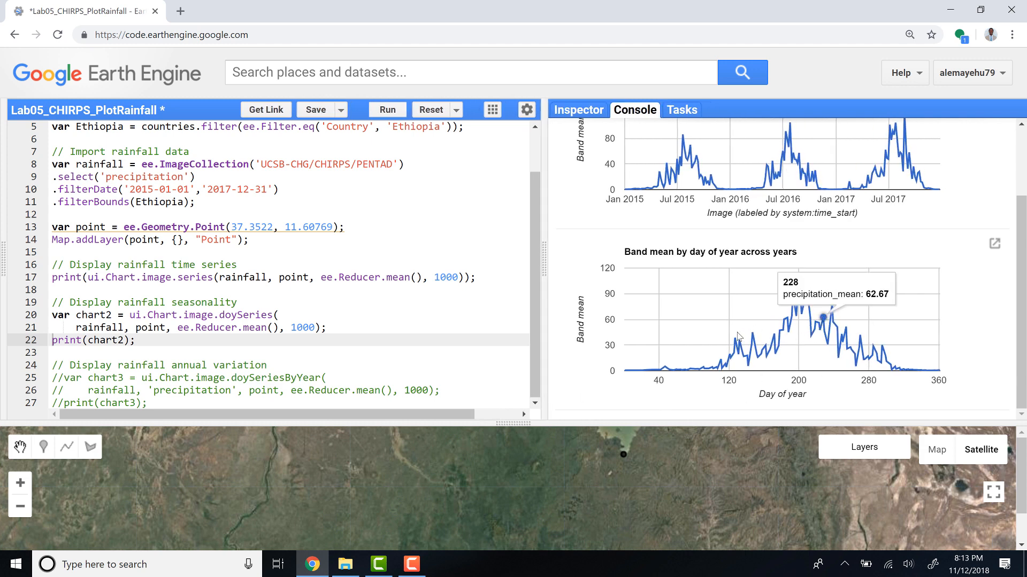
{"action": "mouse_move", "coordinate": [648, 379]}
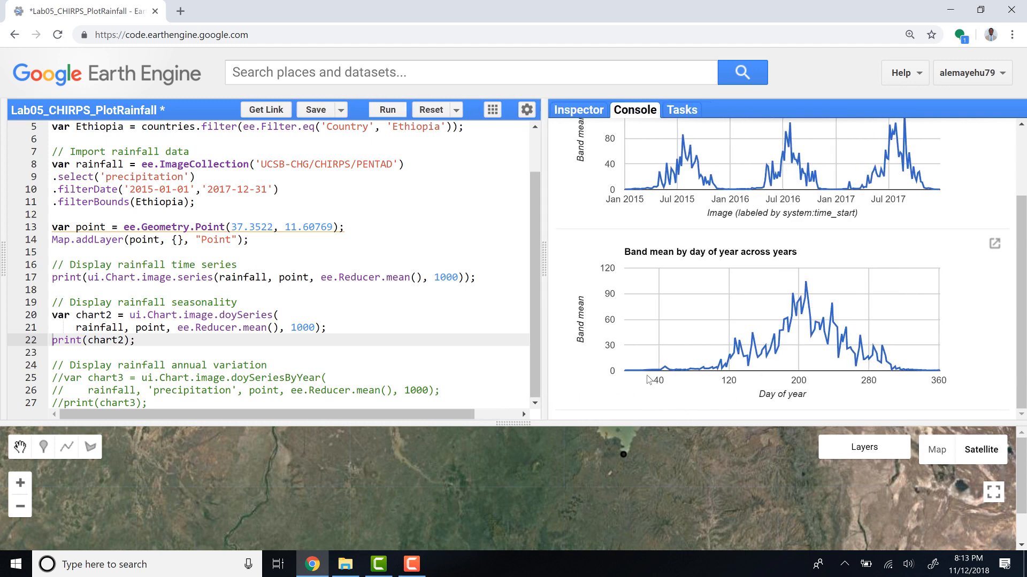
{"action": "mouse_move", "coordinate": [627, 371]}
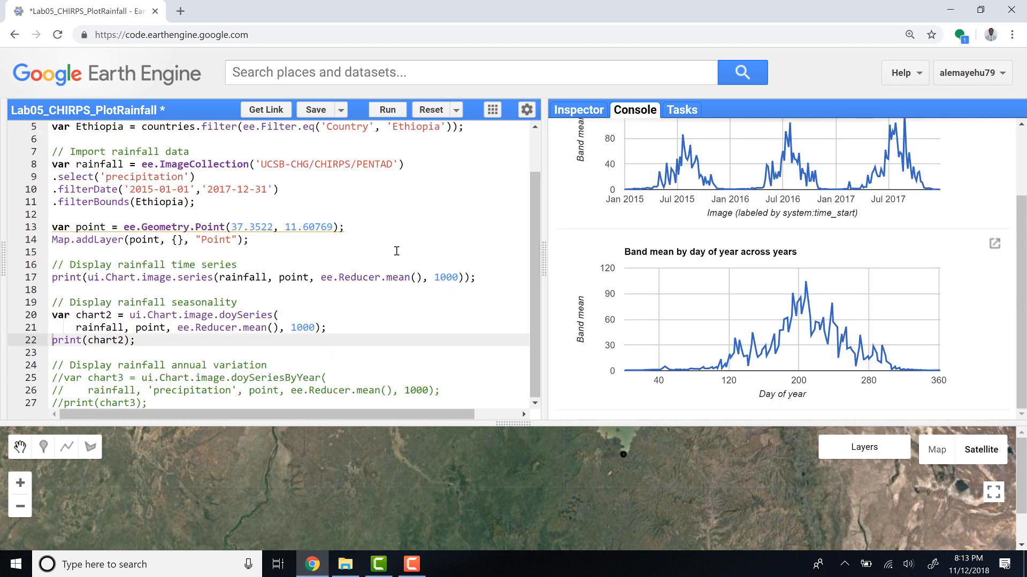
{"action": "mouse_move", "coordinate": [653, 370]}
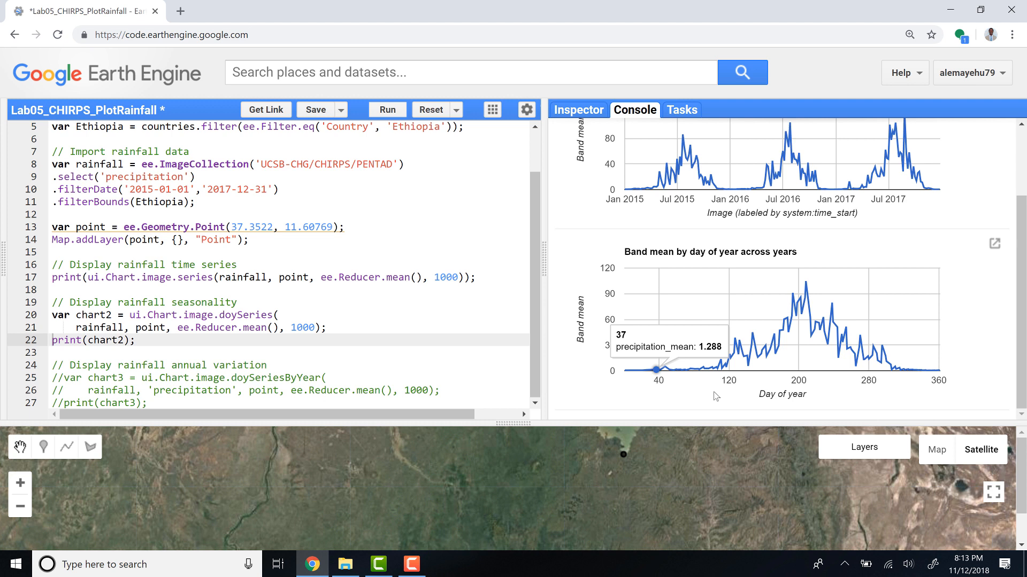
{"action": "mouse_move", "coordinate": [934, 388]}
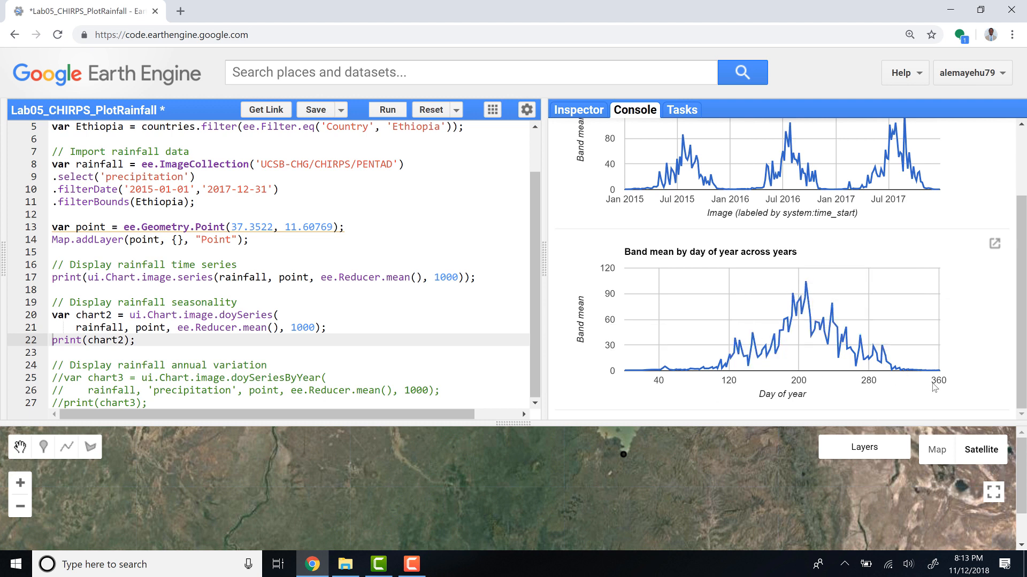
{"action": "mouse_move", "coordinate": [701, 373]}
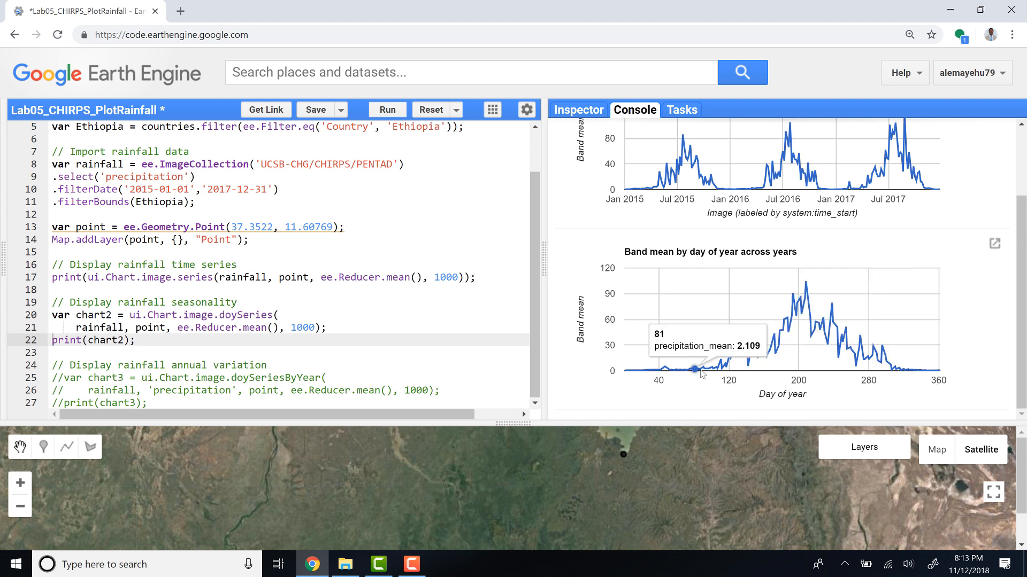
{"action": "mouse_move", "coordinate": [668, 390]}
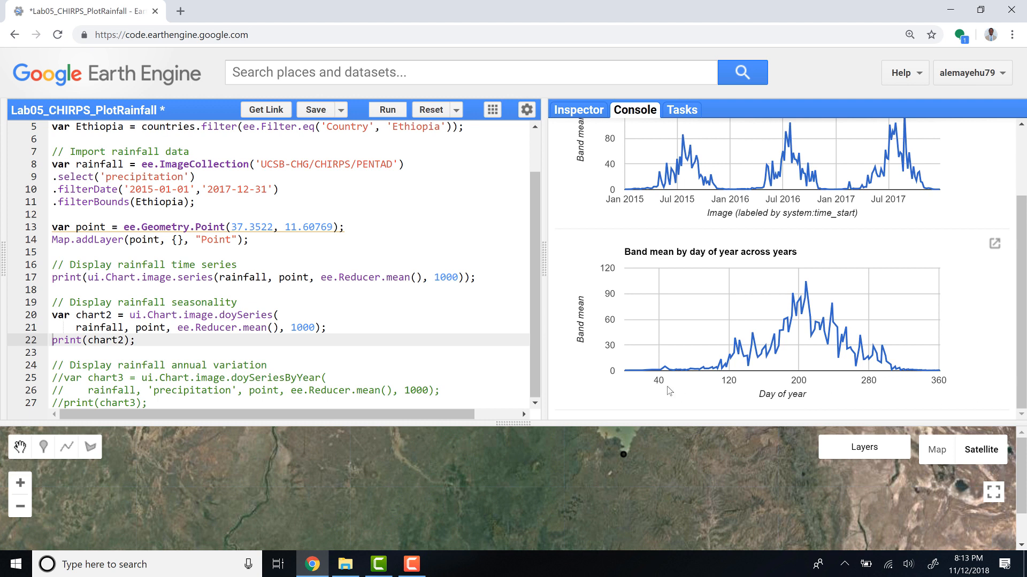
{"action": "mouse_move", "coordinate": [591, 378]}
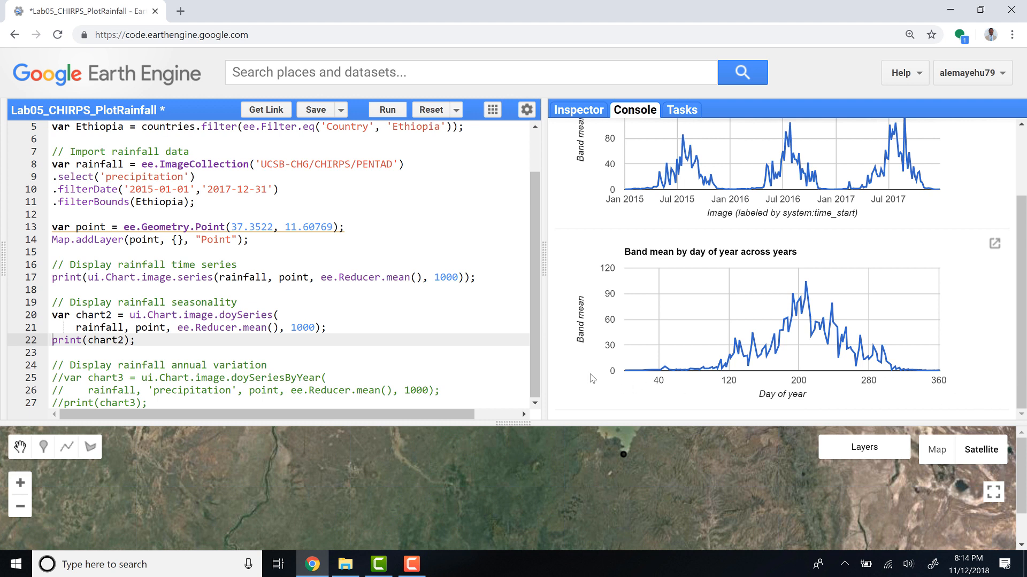
{"action": "mouse_move", "coordinate": [859, 388]}
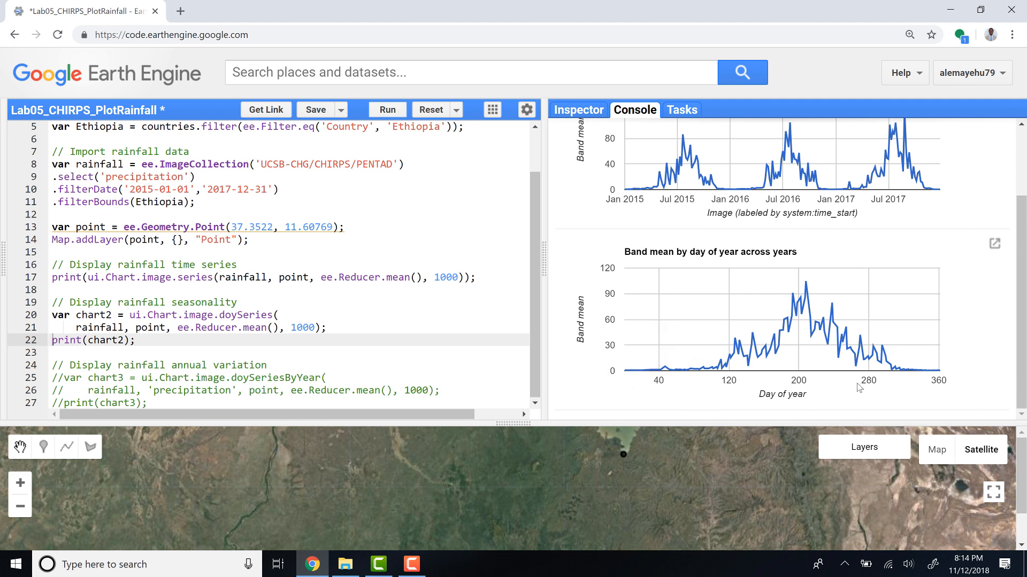
{"action": "mouse_move", "coordinate": [661, 359]}
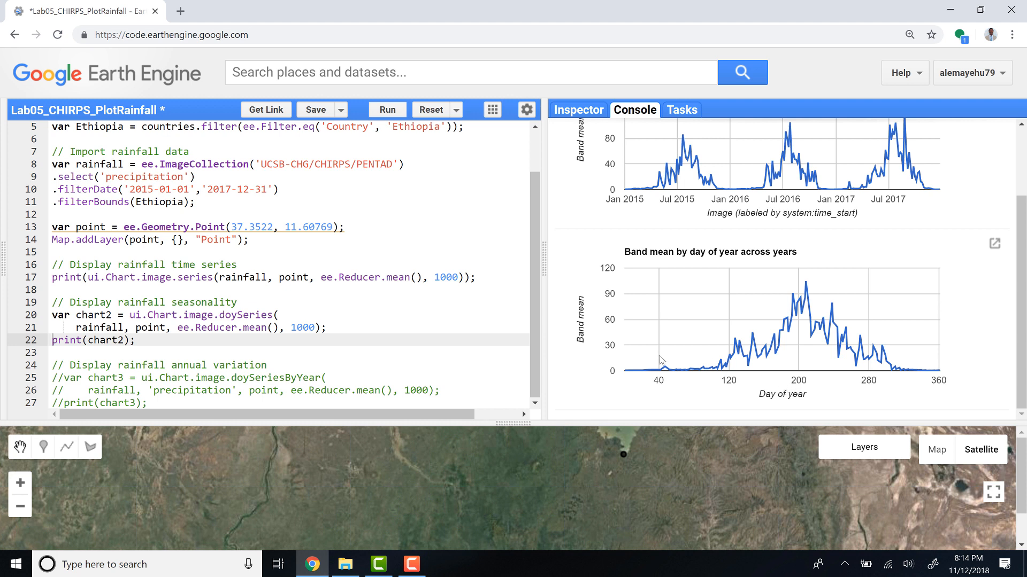
{"action": "mouse_move", "coordinate": [838, 300]}
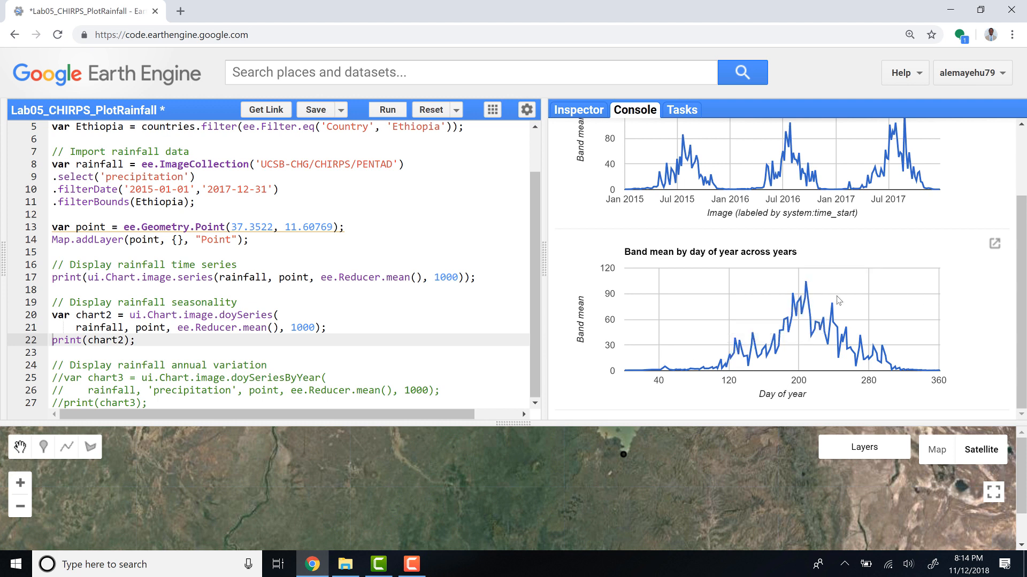
{"action": "mouse_move", "coordinate": [874, 282]}
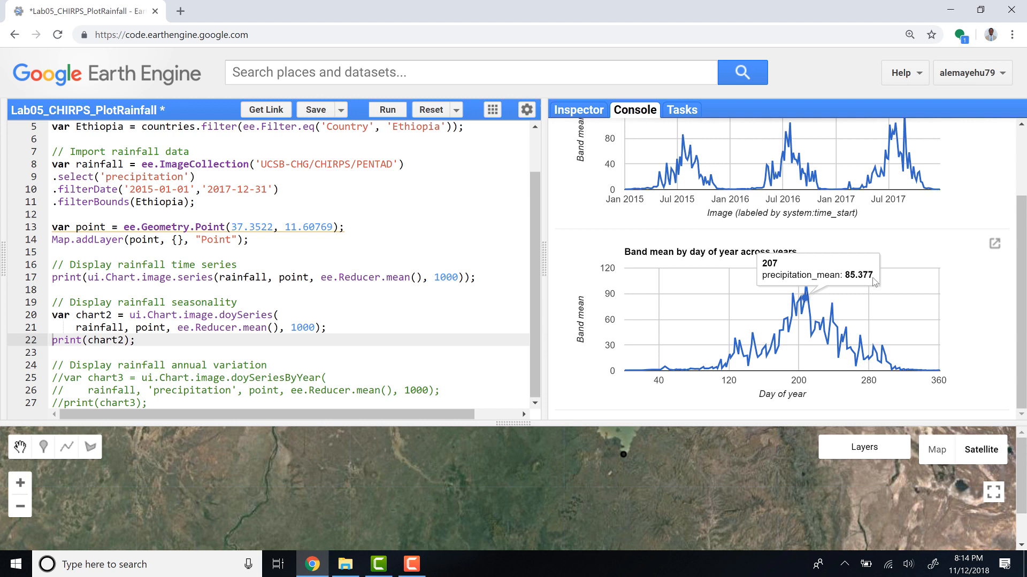
{"action": "mouse_move", "coordinate": [811, 283]}
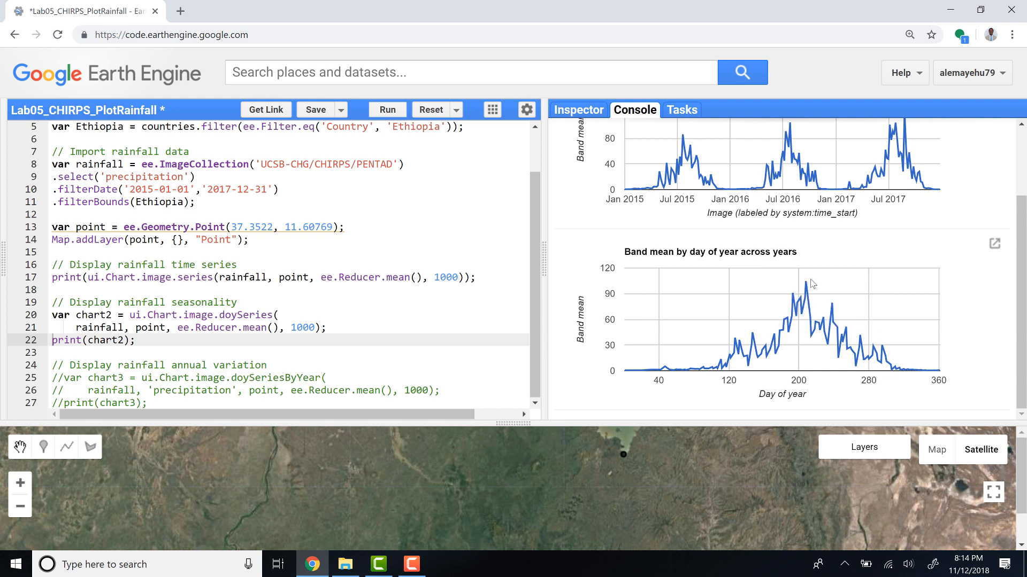
{"action": "mouse_move", "coordinate": [801, 282]}
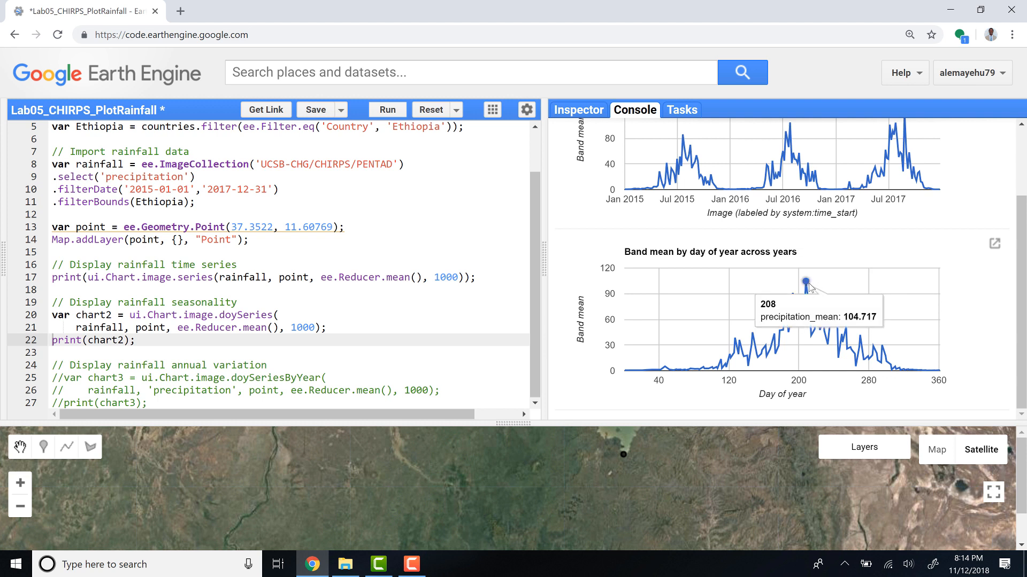
{"action": "mouse_move", "coordinate": [774, 335]}
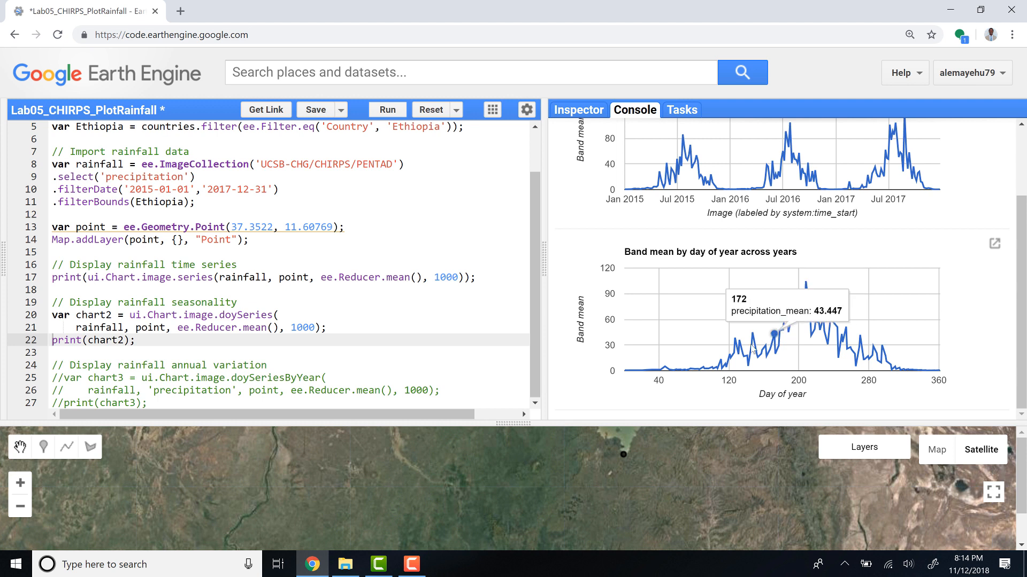
{"action": "mouse_move", "coordinate": [664, 367]}
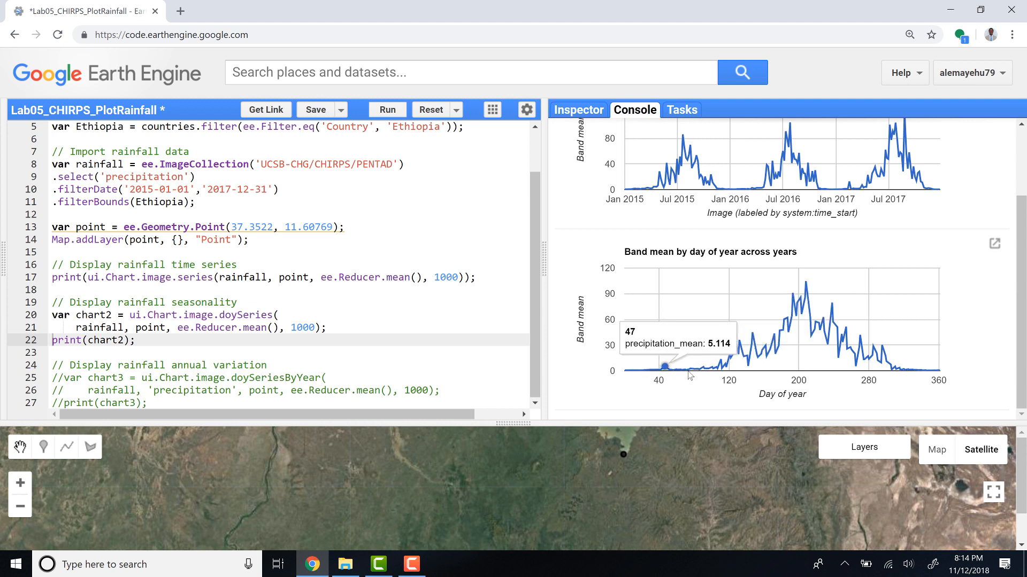
{"action": "mouse_move", "coordinate": [882, 379]}
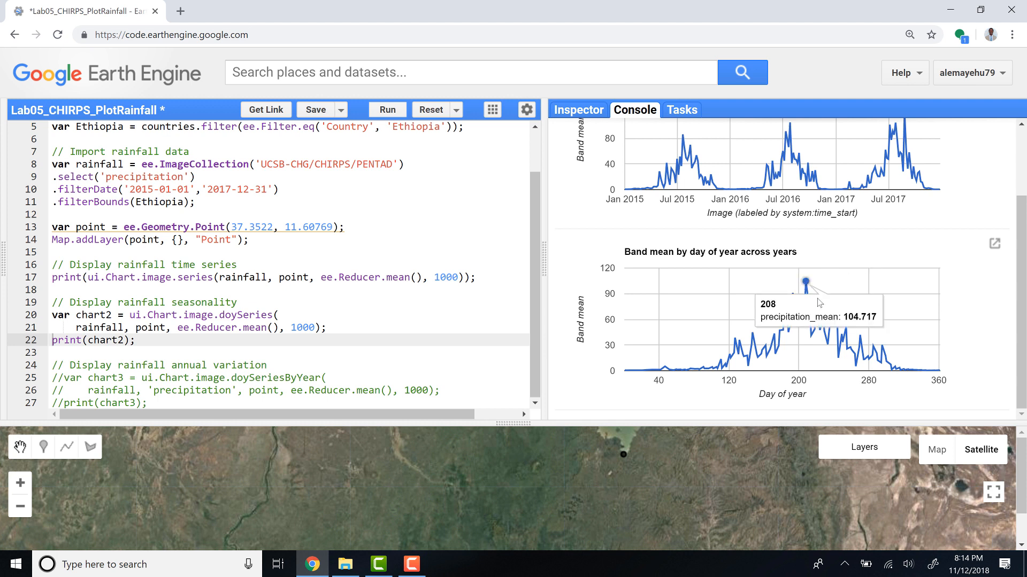
{"action": "mouse_move", "coordinate": [817, 351]}
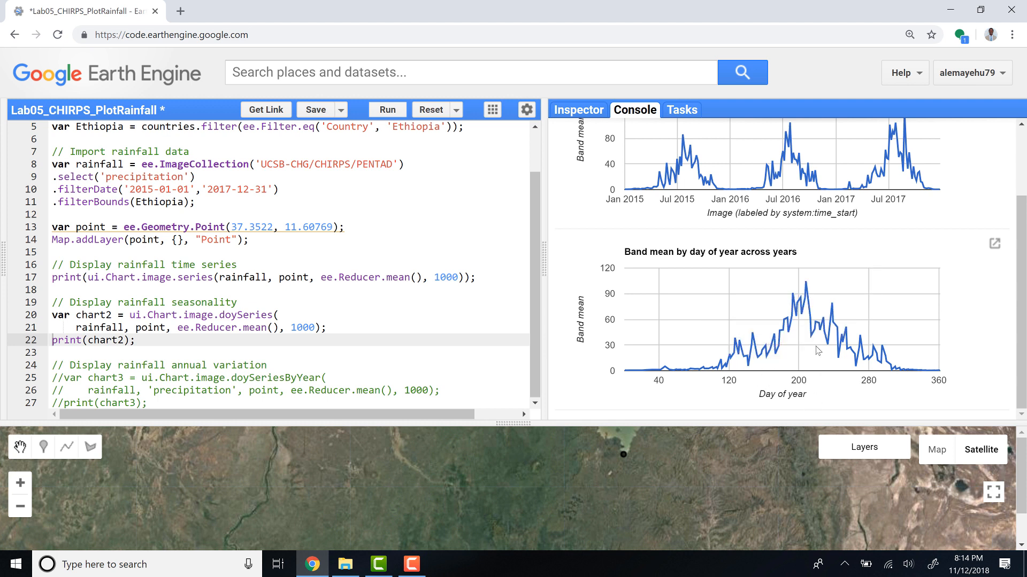
{"action": "mouse_move", "coordinate": [790, 318]}
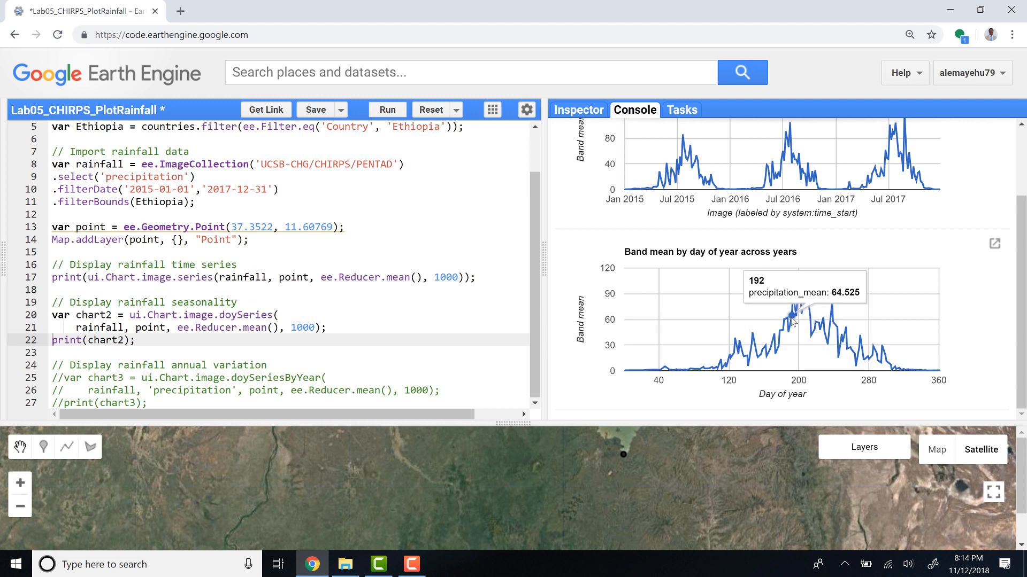
{"action": "mouse_move", "coordinate": [803, 324]}
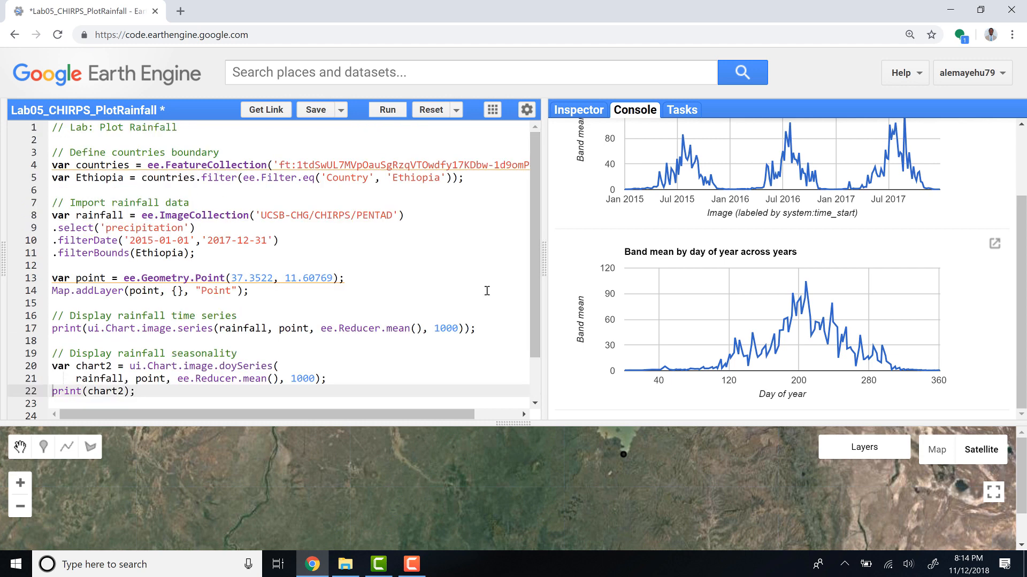
{"action": "scroll", "scroll_direction": "down", "scroll_amount": 3}
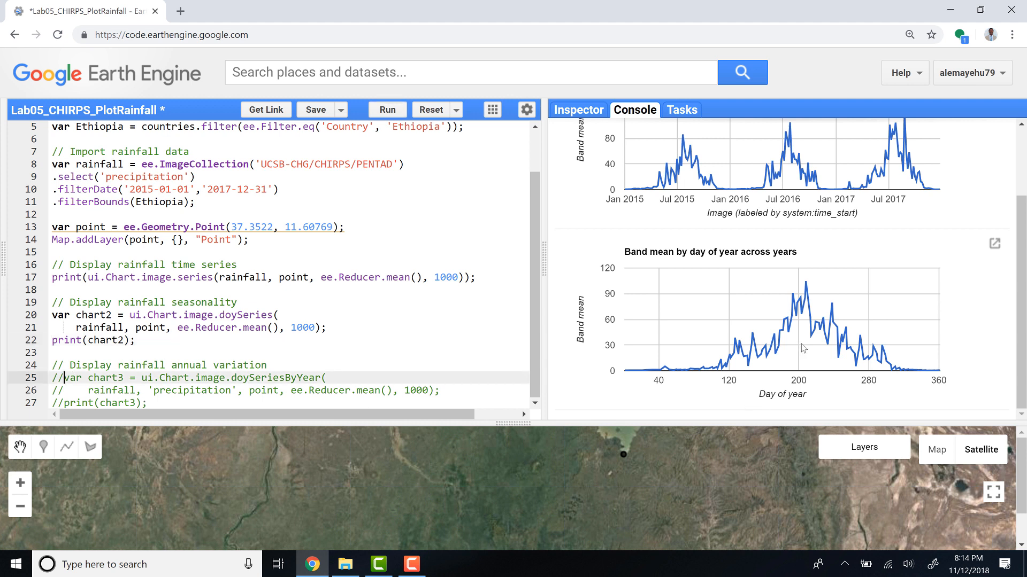
{"action": "mouse_move", "coordinate": [779, 324]}
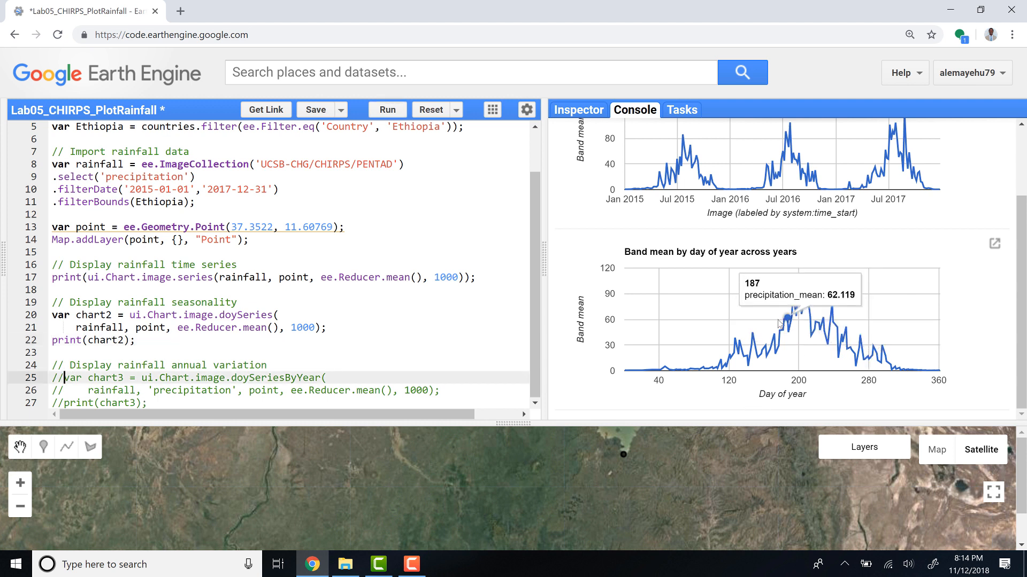
{"action": "mouse_move", "coordinate": [821, 308]}
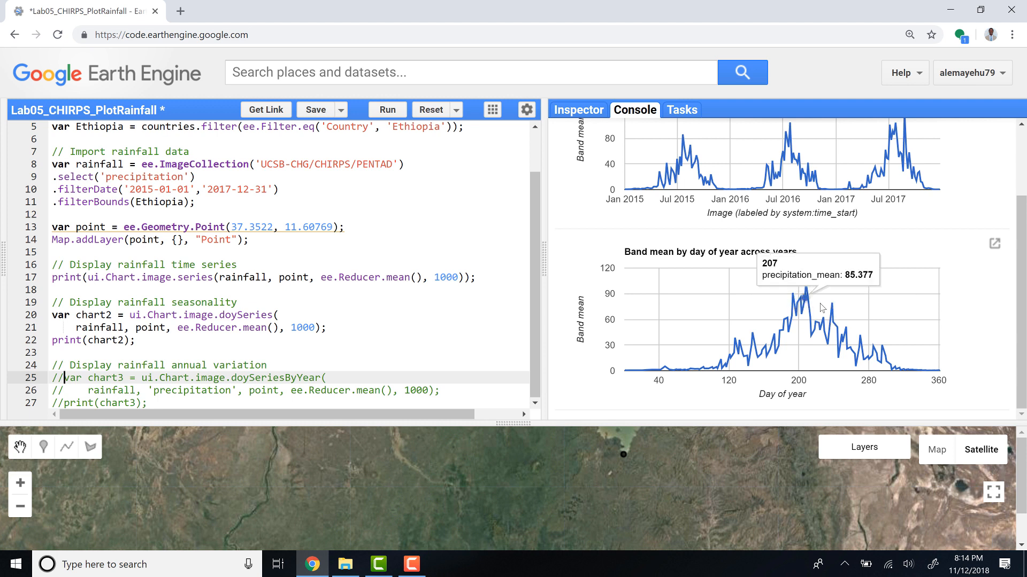
{"action": "mouse_move", "coordinate": [791, 341]}
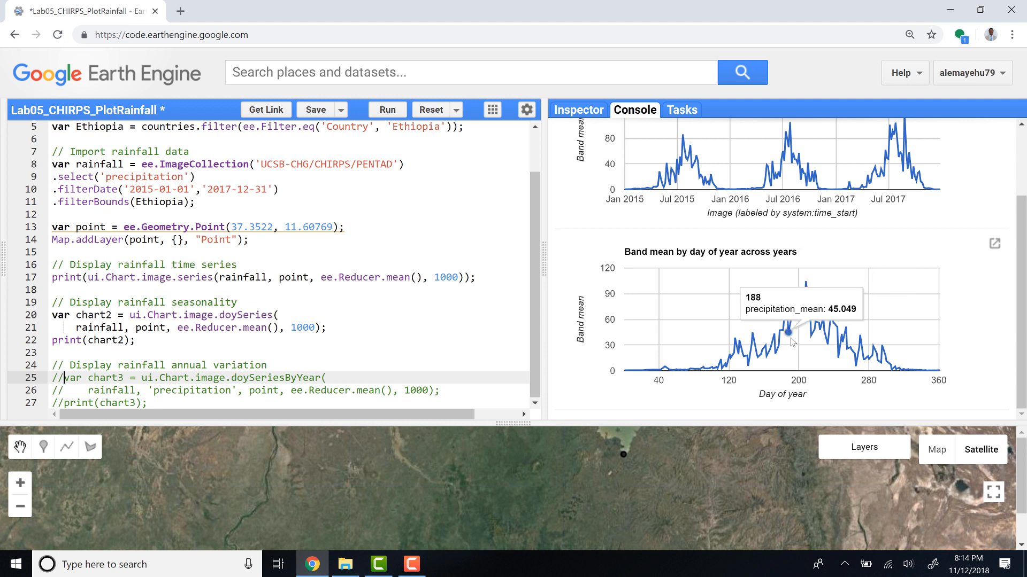
{"action": "mouse_move", "coordinate": [780, 361]}
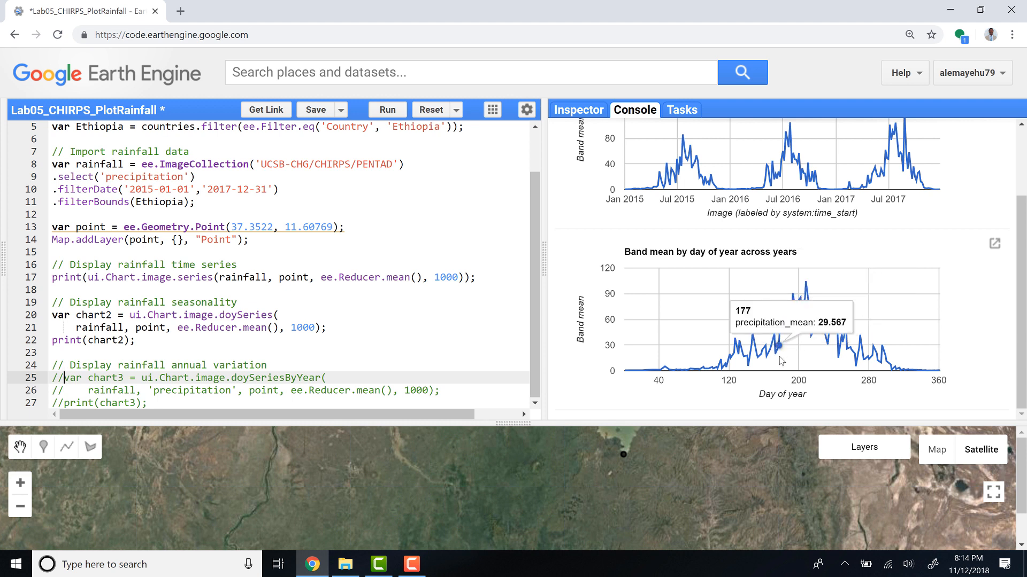
{"action": "mouse_move", "coordinate": [769, 358]}
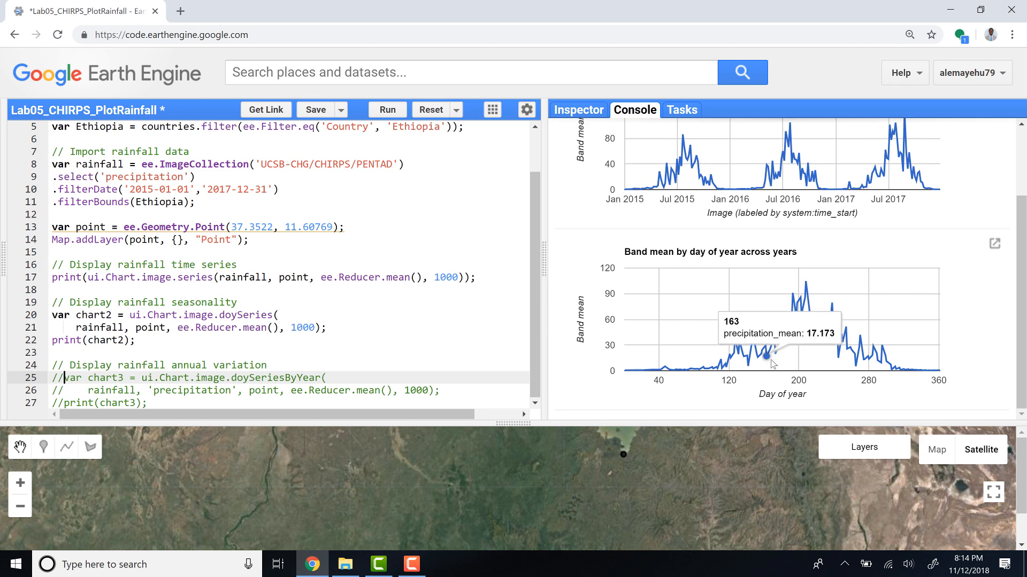
{"action": "mouse_move", "coordinate": [762, 370]}
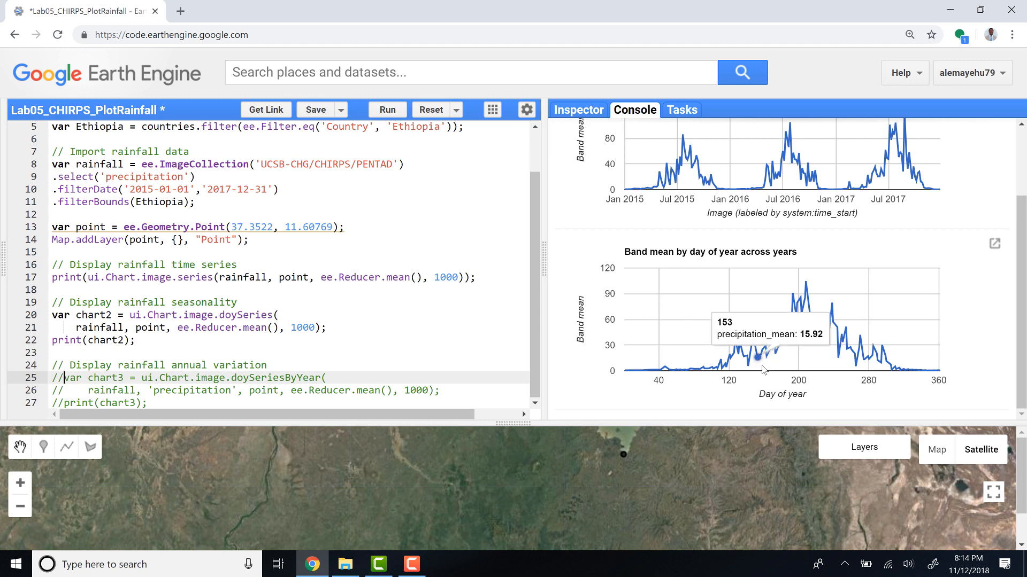
{"action": "scroll", "scroll_direction": "up", "scroll_amount": 3}
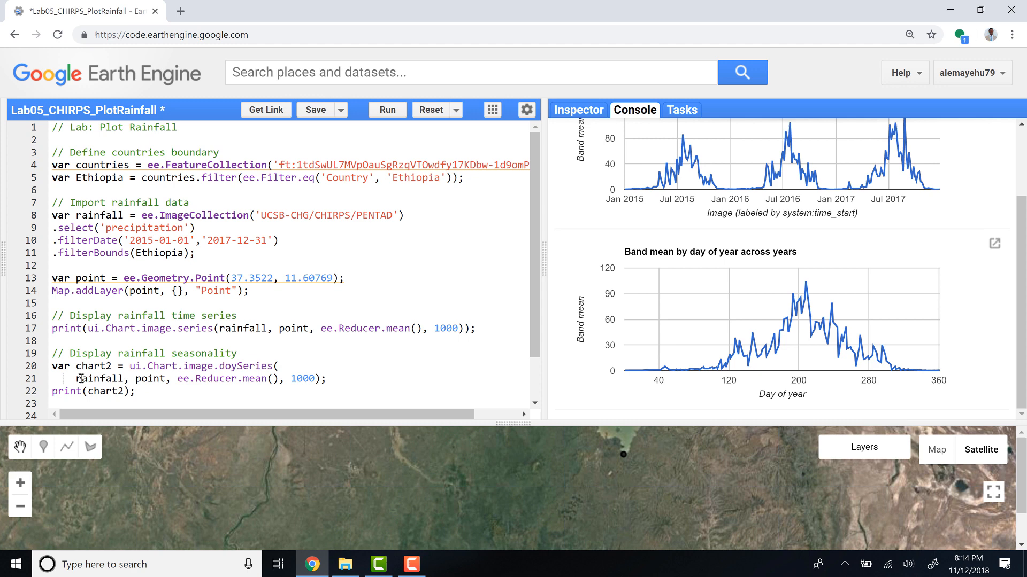
Uncomment the chart3 doySeriesByYear and print(chart3) lines 25–27, then rerun the script.
{"action": "scroll", "scroll_direction": "down", "scroll_amount": 3}
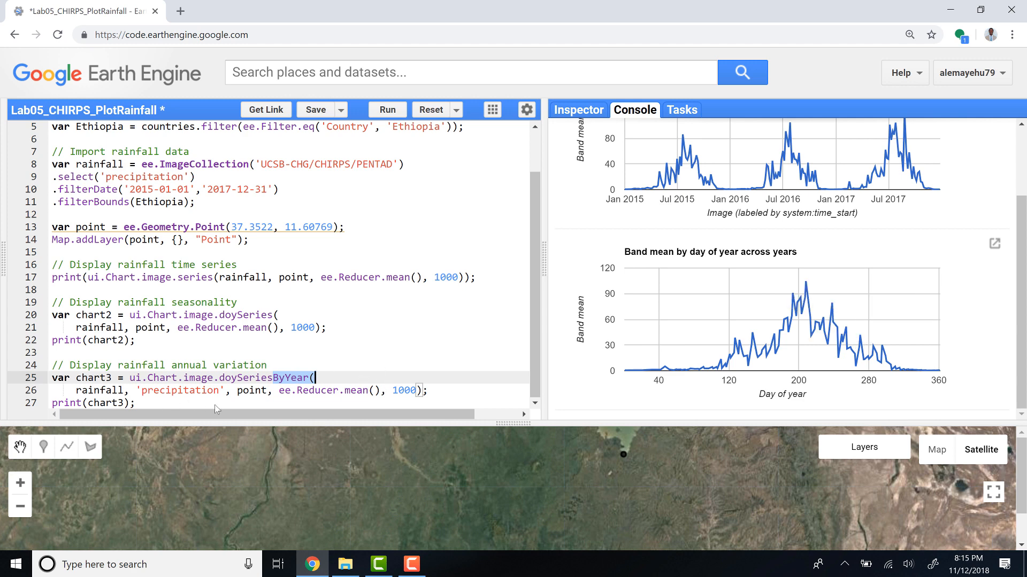
{"action": "left_click", "coordinate": [386, 109]}
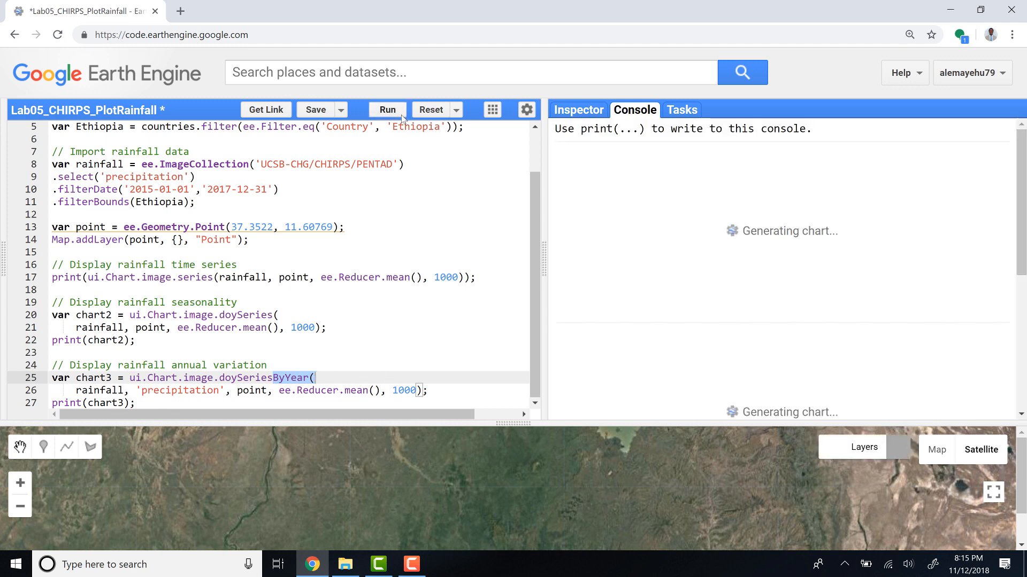
{"action": "mouse_move", "coordinate": [622, 271]}
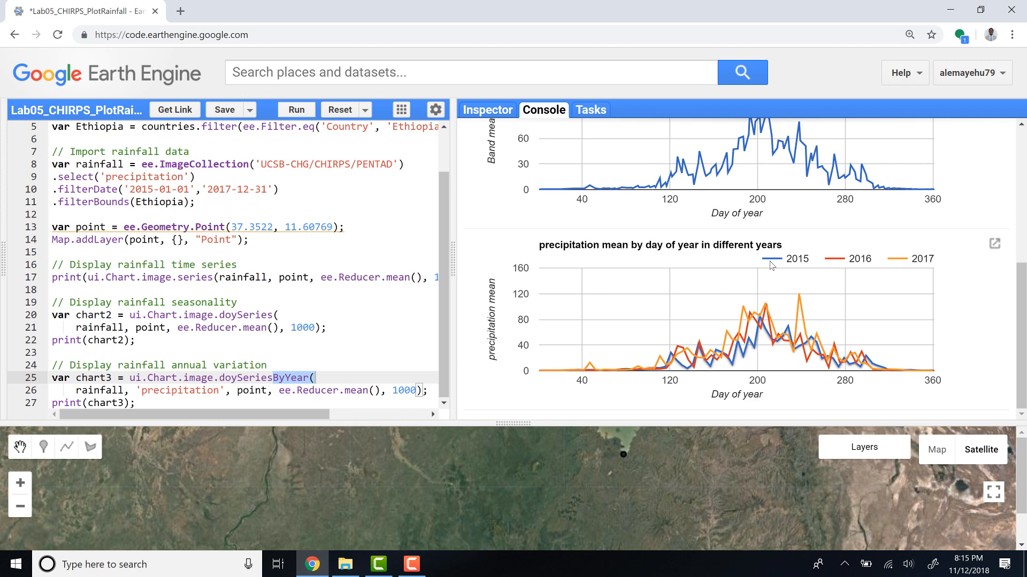
{"action": "mouse_move", "coordinate": [882, 269]}
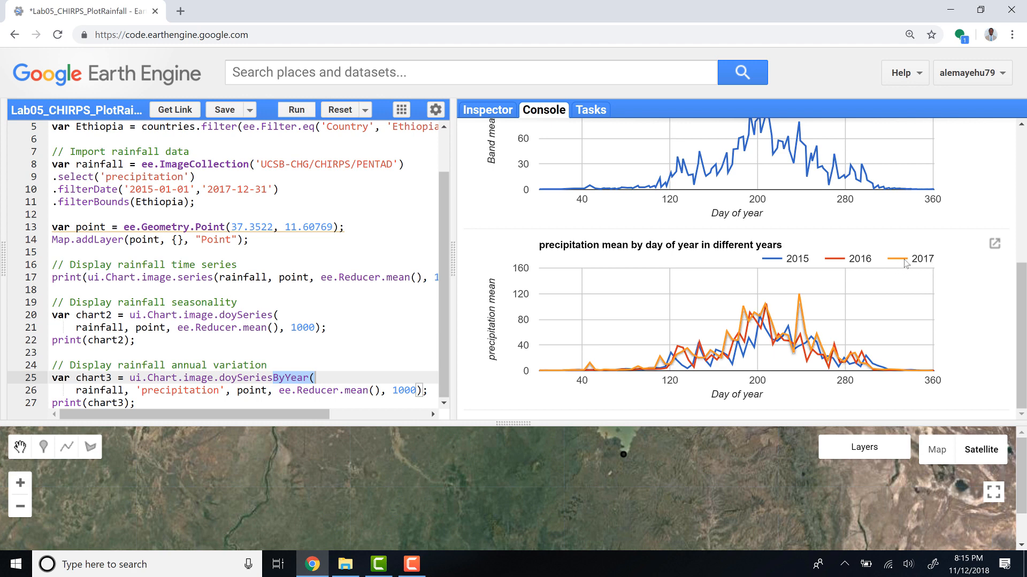
{"action": "mouse_move", "coordinate": [883, 274]}
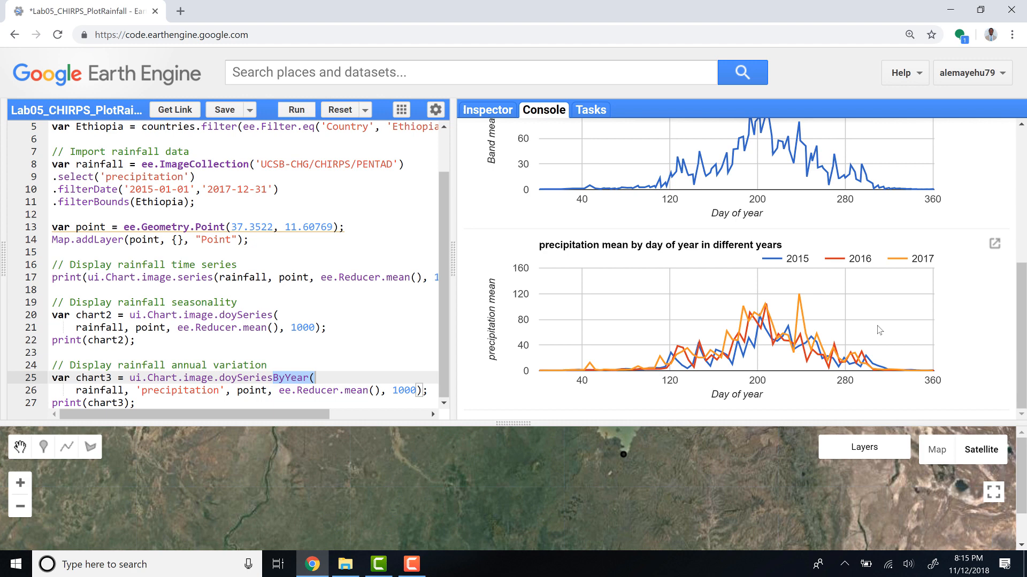
{"action": "mouse_move", "coordinate": [607, 379]}
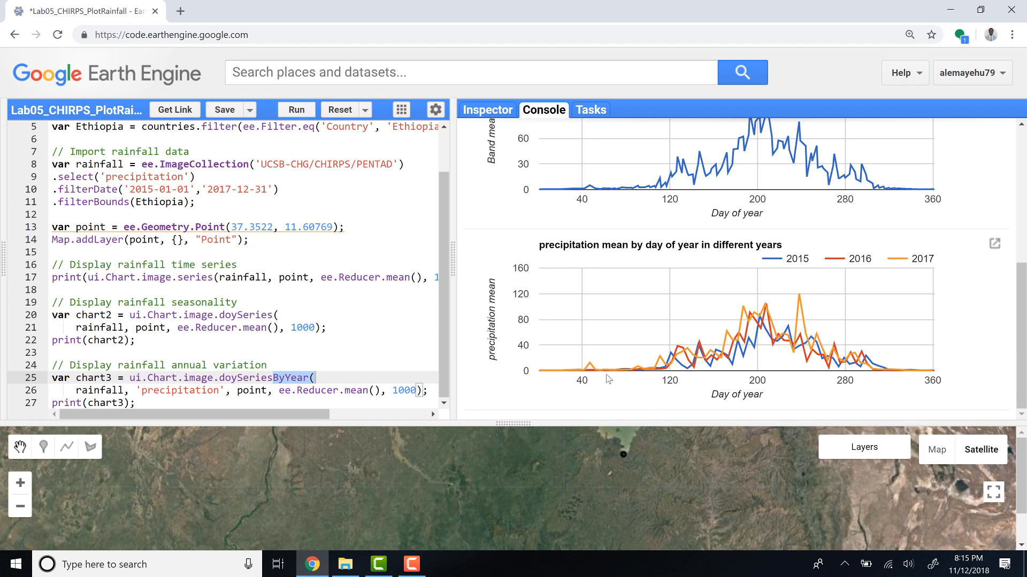
{"action": "mouse_move", "coordinate": [659, 376]}
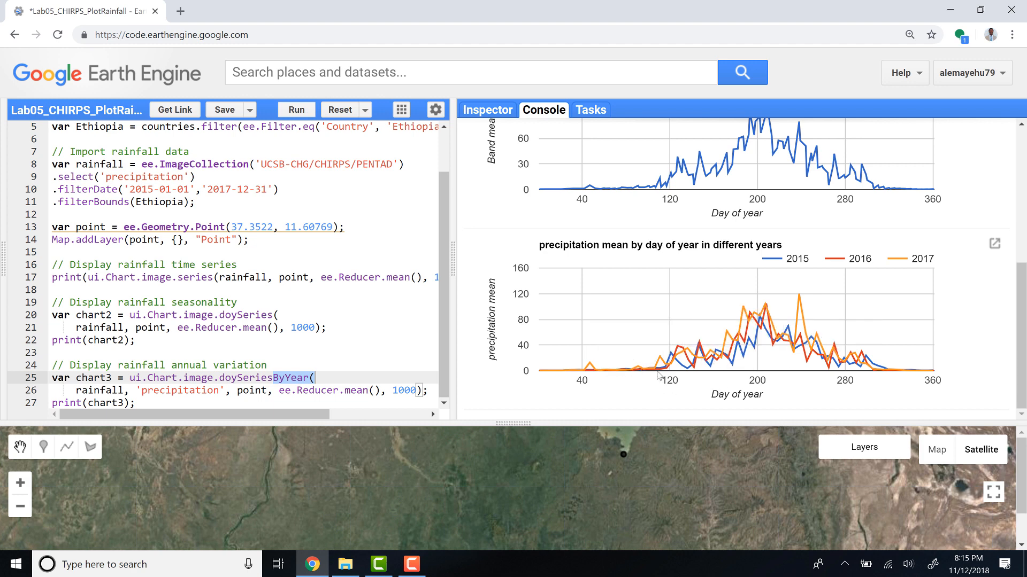
{"action": "mouse_move", "coordinate": [758, 347]}
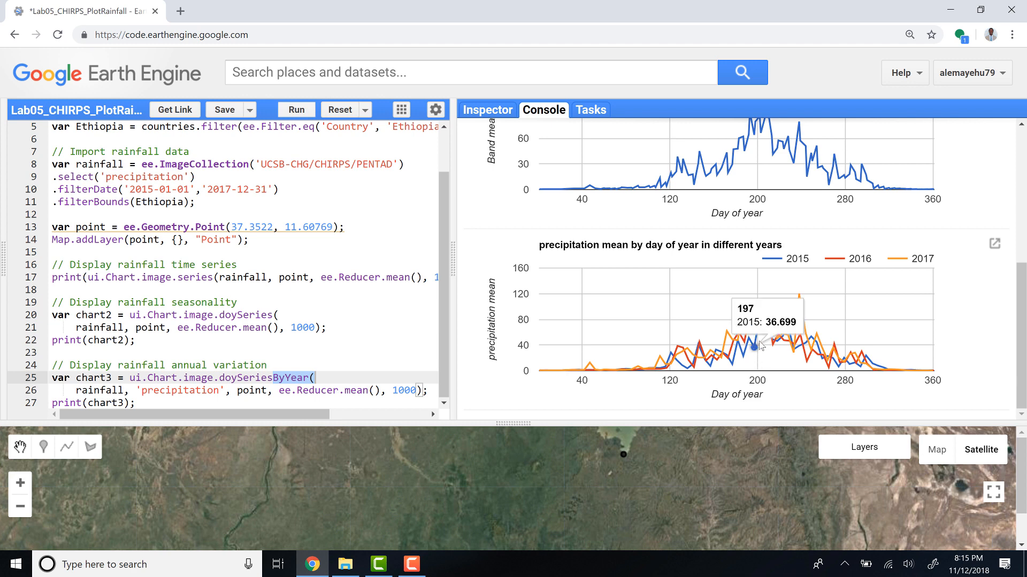
{"action": "mouse_move", "coordinate": [759, 321]}
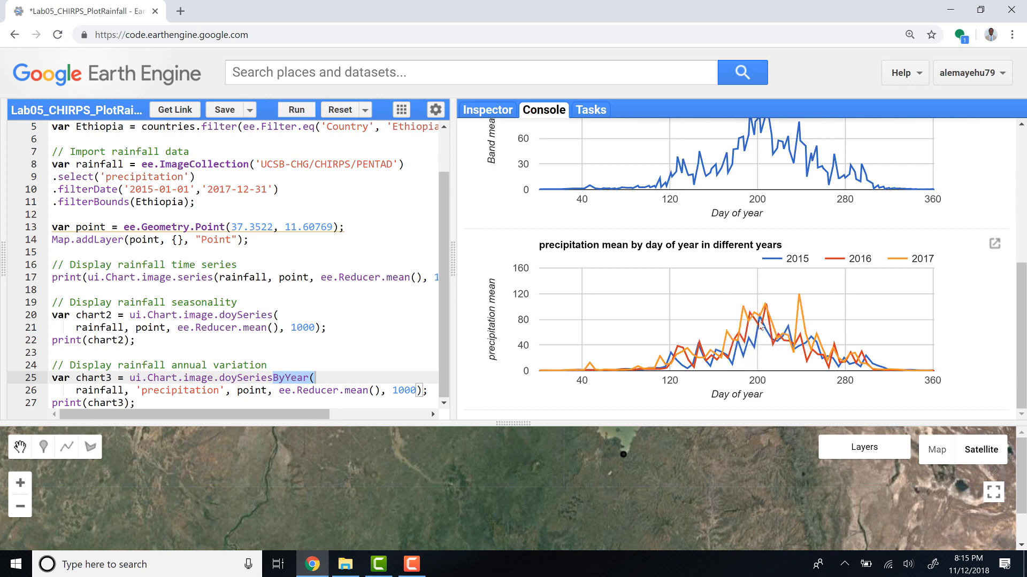
{"action": "mouse_move", "coordinate": [819, 384]}
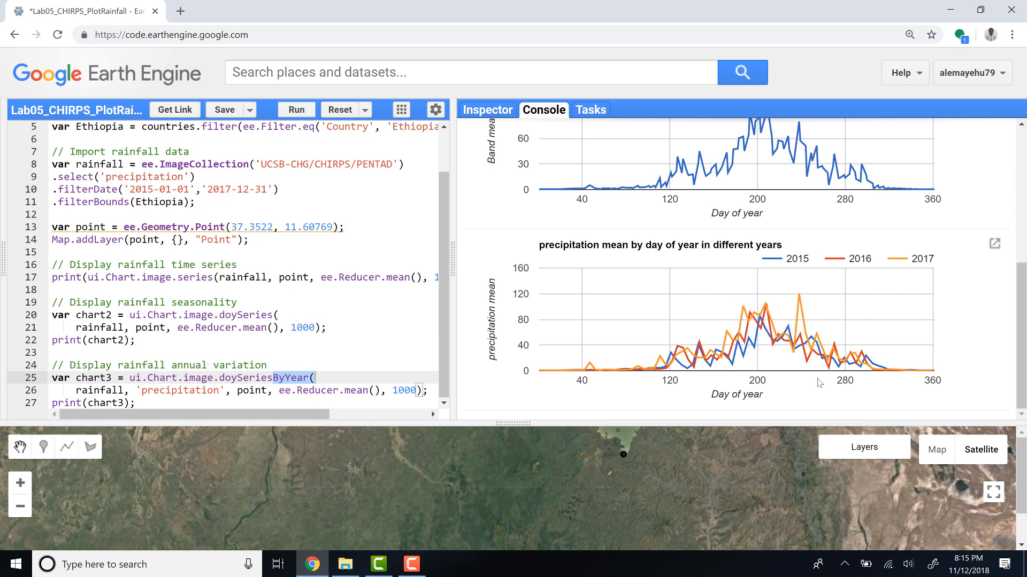
{"action": "mouse_move", "coordinate": [736, 370]}
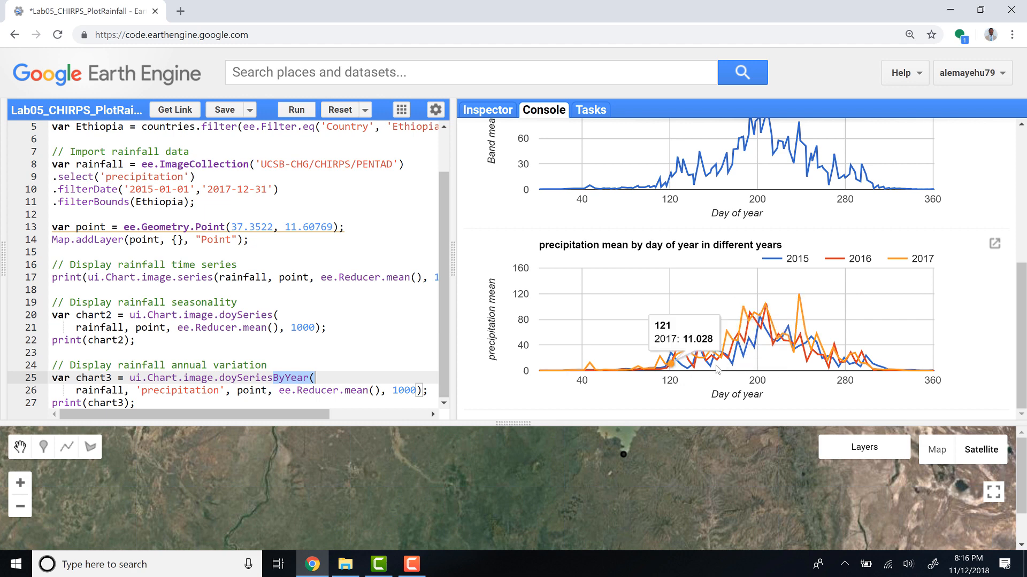
{"action": "mouse_move", "coordinate": [761, 367]}
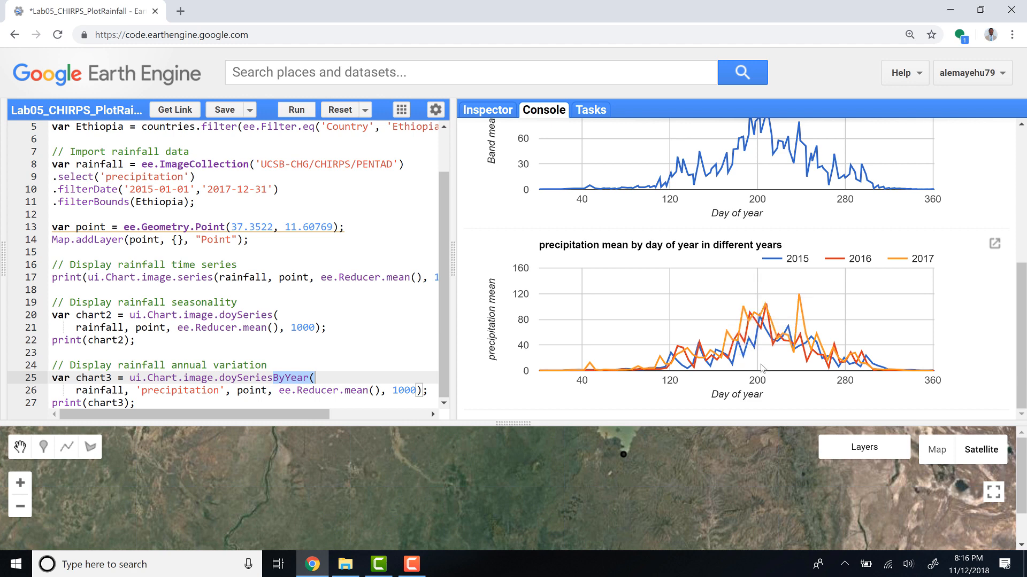
{"action": "mouse_move", "coordinate": [818, 338]}
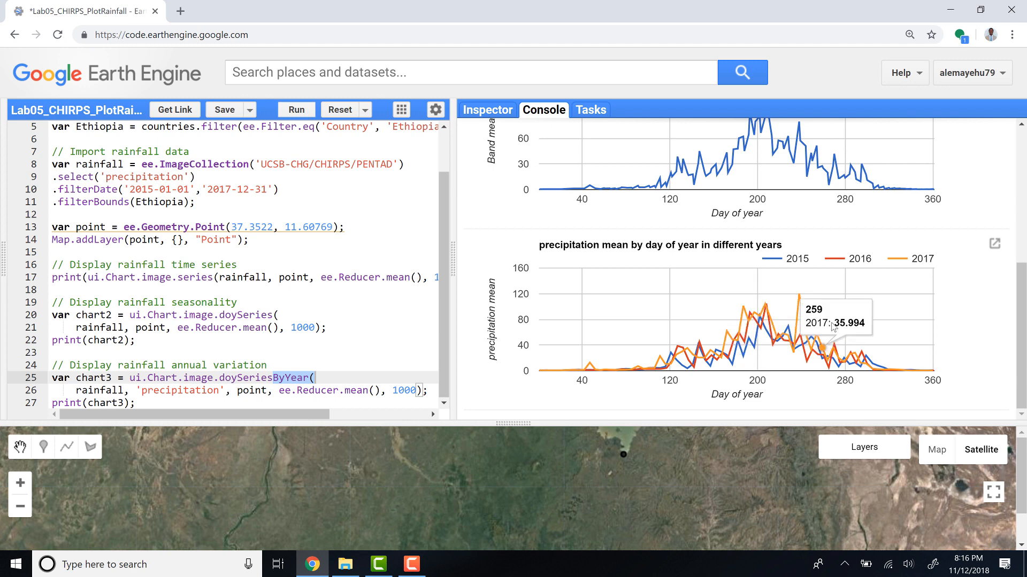
{"action": "mouse_move", "coordinate": [804, 307]}
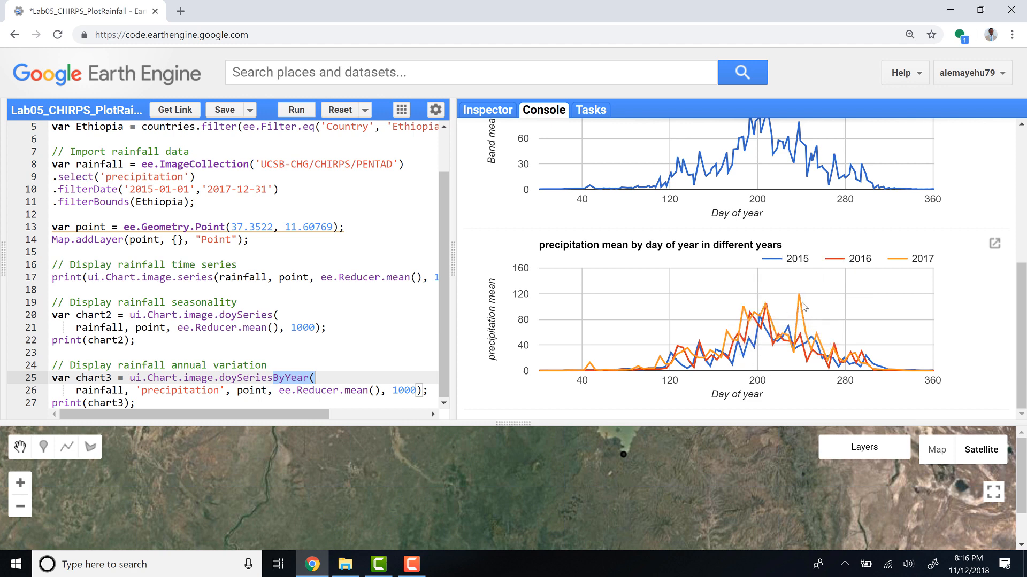
{"action": "mouse_move", "coordinate": [800, 295]}
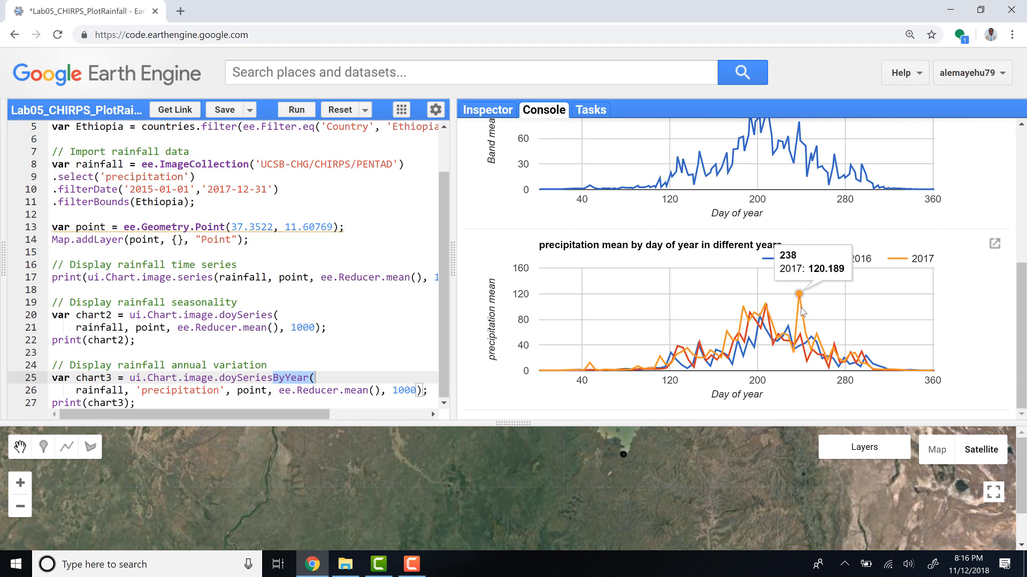
{"action": "mouse_move", "coordinate": [809, 328]}
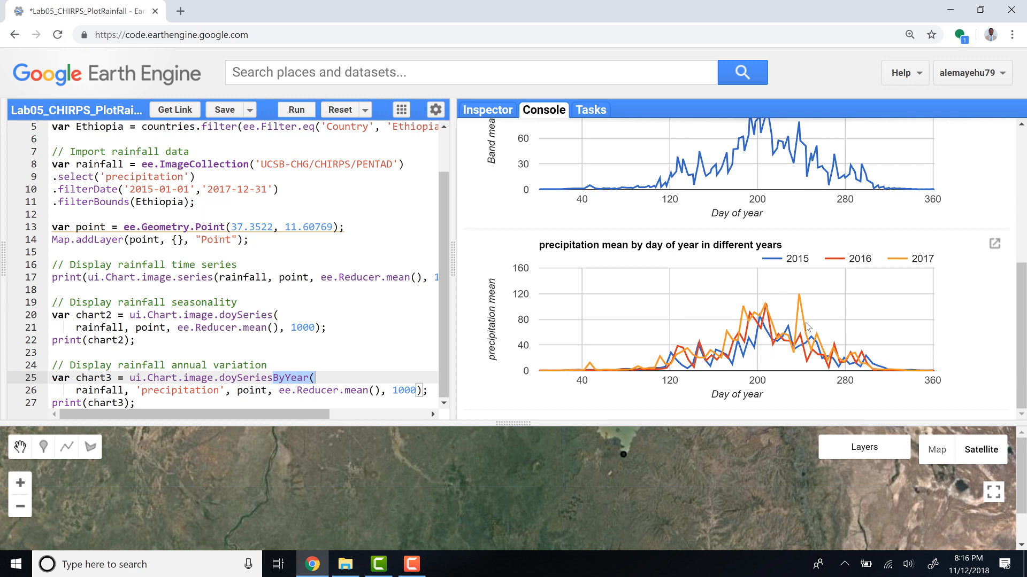
{"action": "mouse_move", "coordinate": [548, 373]}
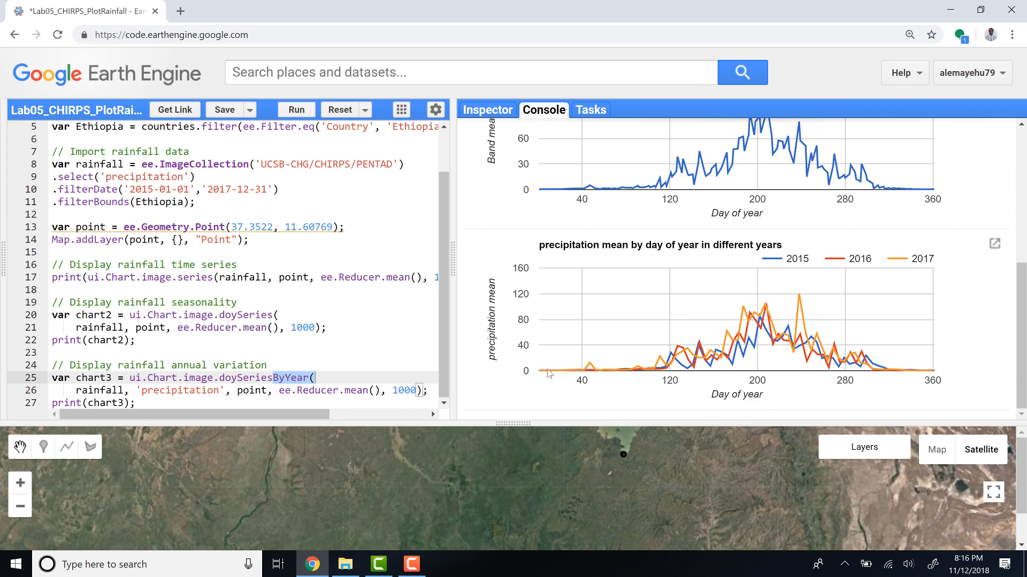